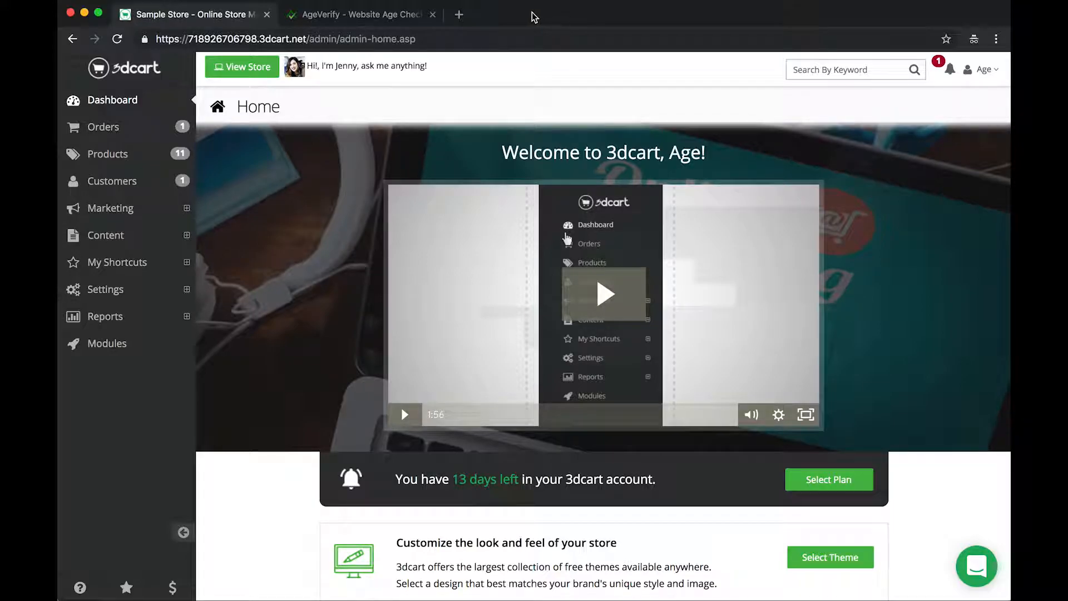
Return to the store admin, expand Content, and open the Header & Footer page.
click(355, 14)
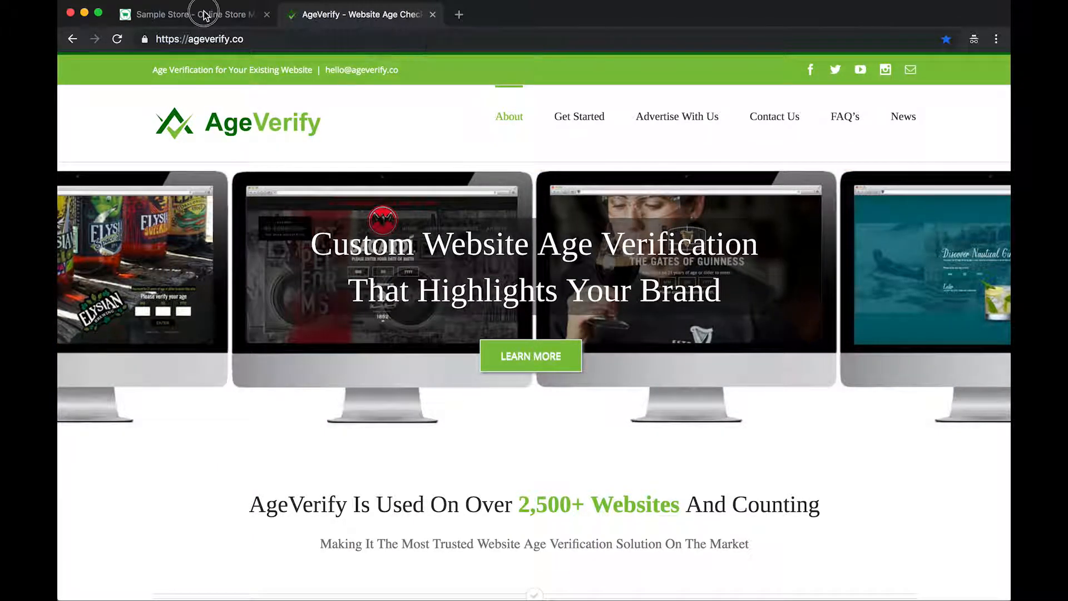
click(190, 15)
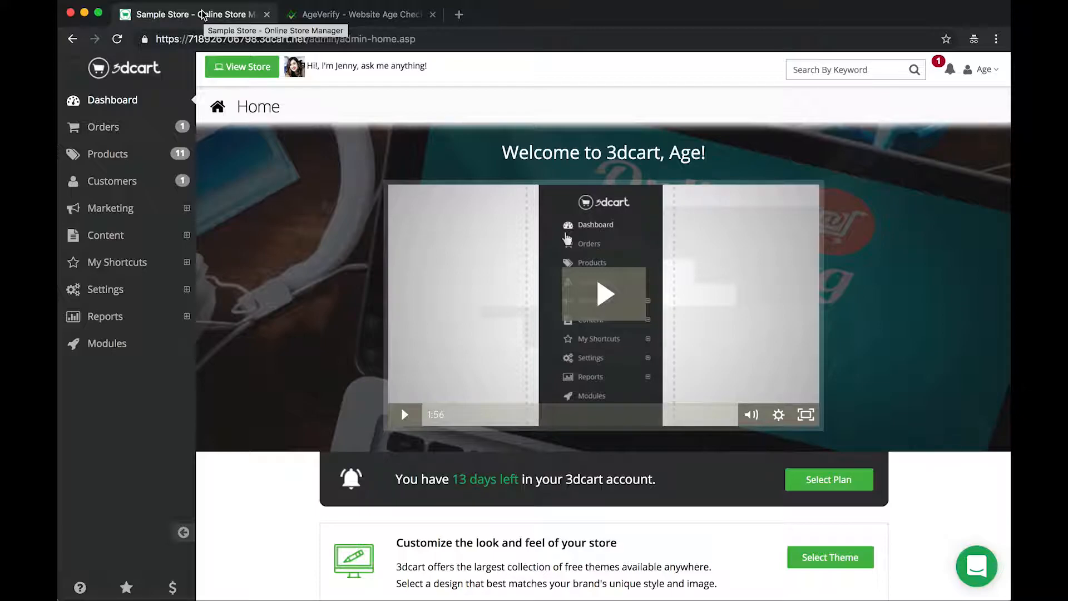
mouse_move(126, 201)
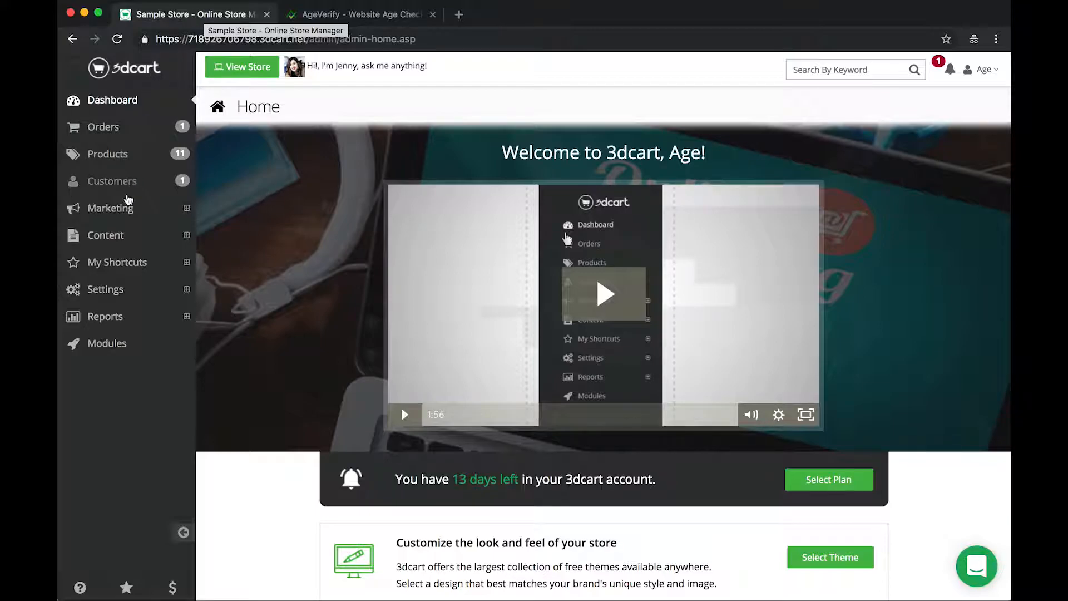
mouse_move(140, 245)
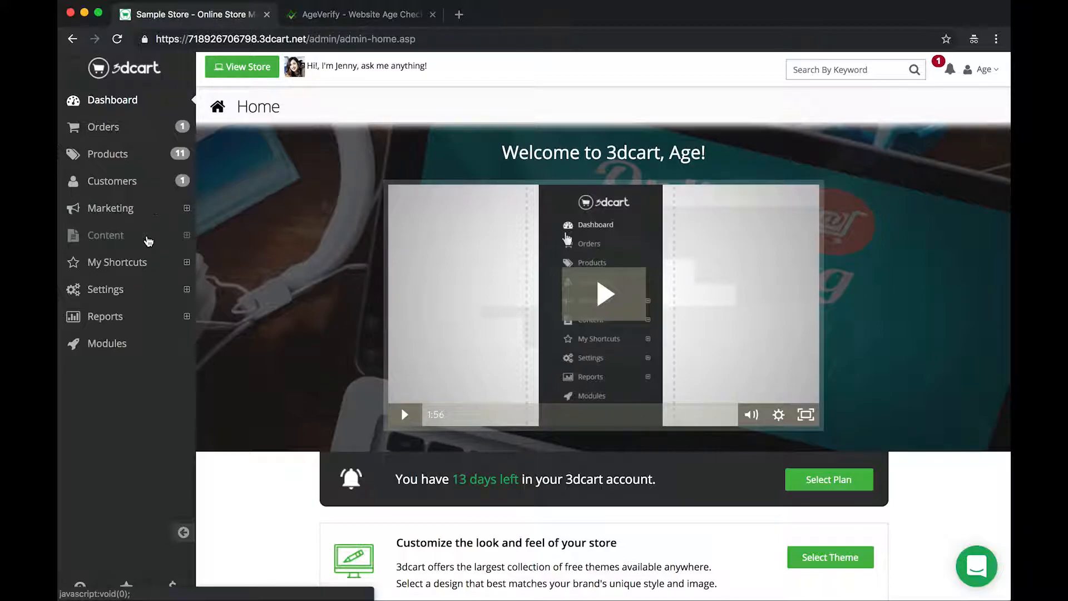
mouse_move(163, 241)
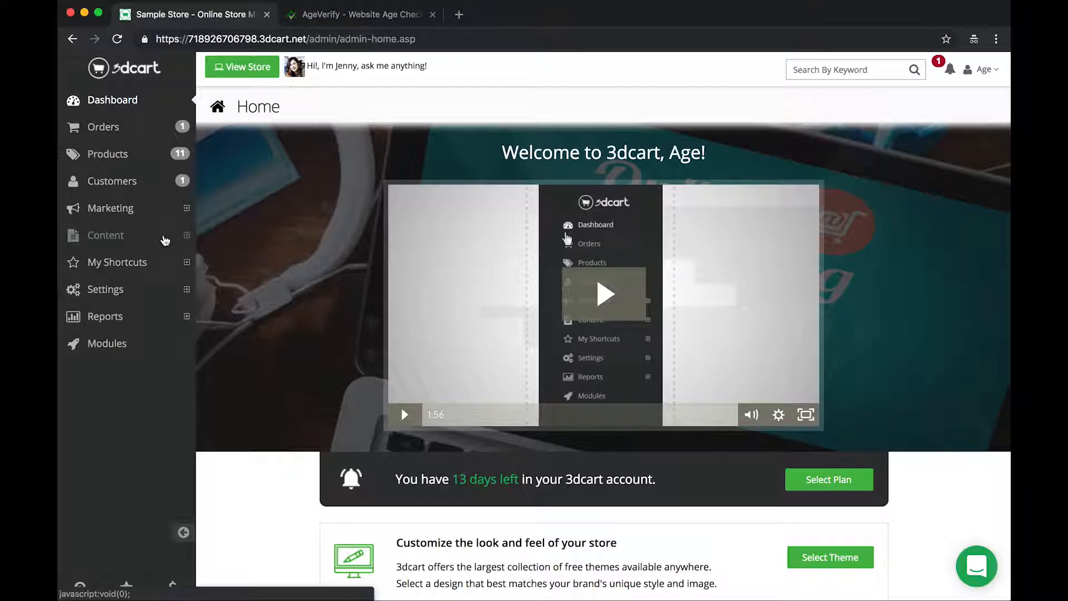
click(106, 235)
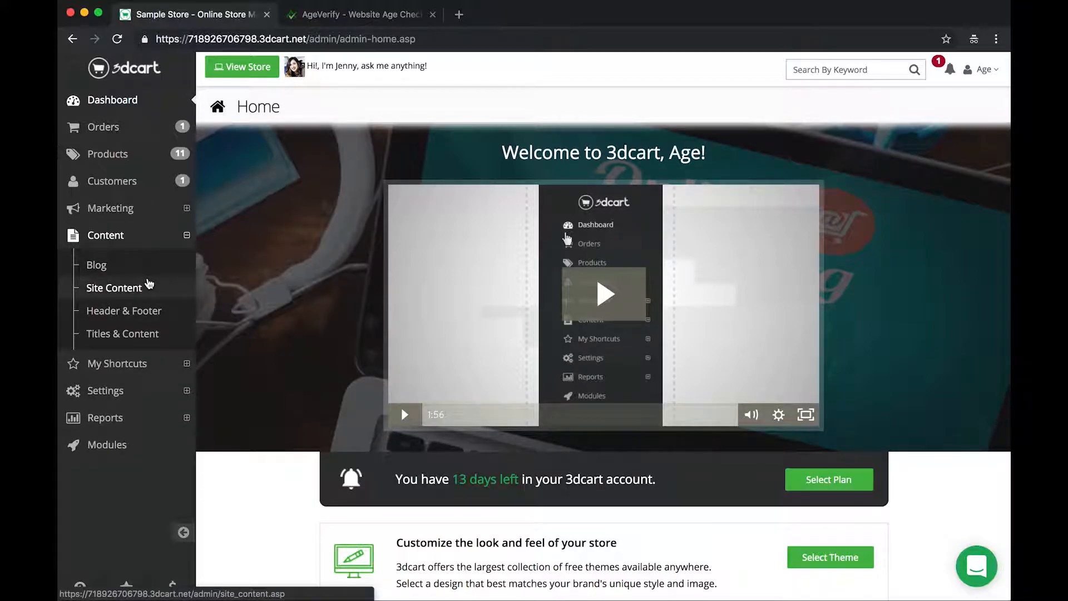
mouse_move(124, 310)
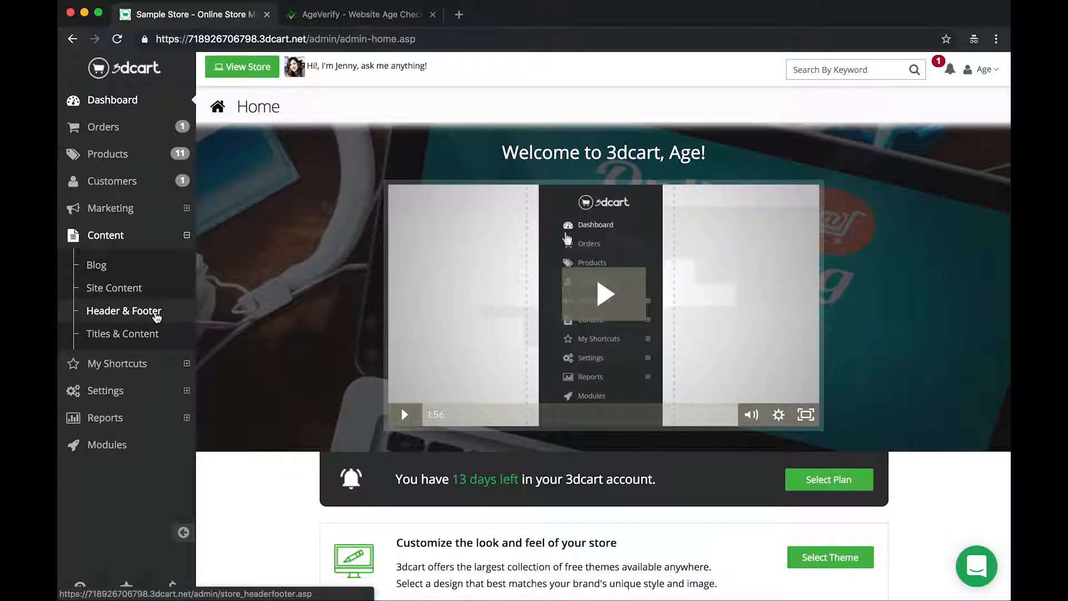
mouse_move(136, 322)
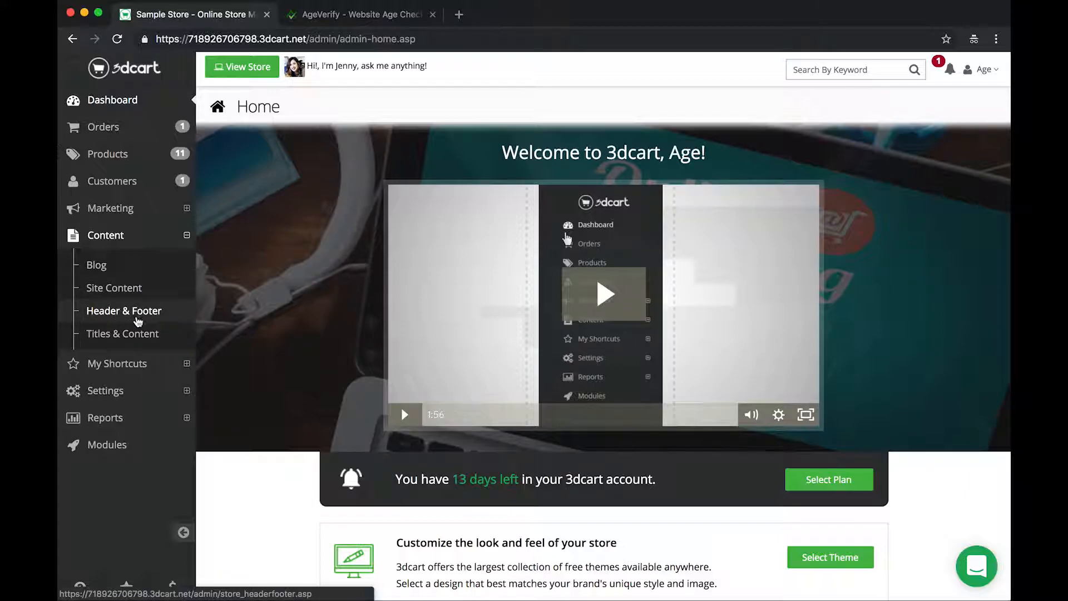
mouse_move(170, 314)
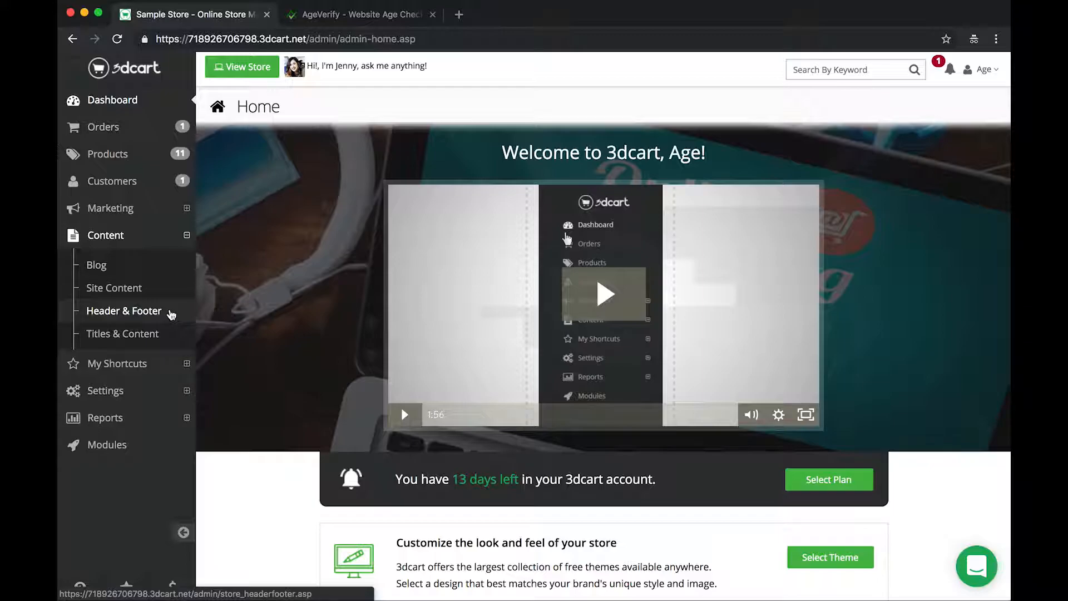
click(124, 311)
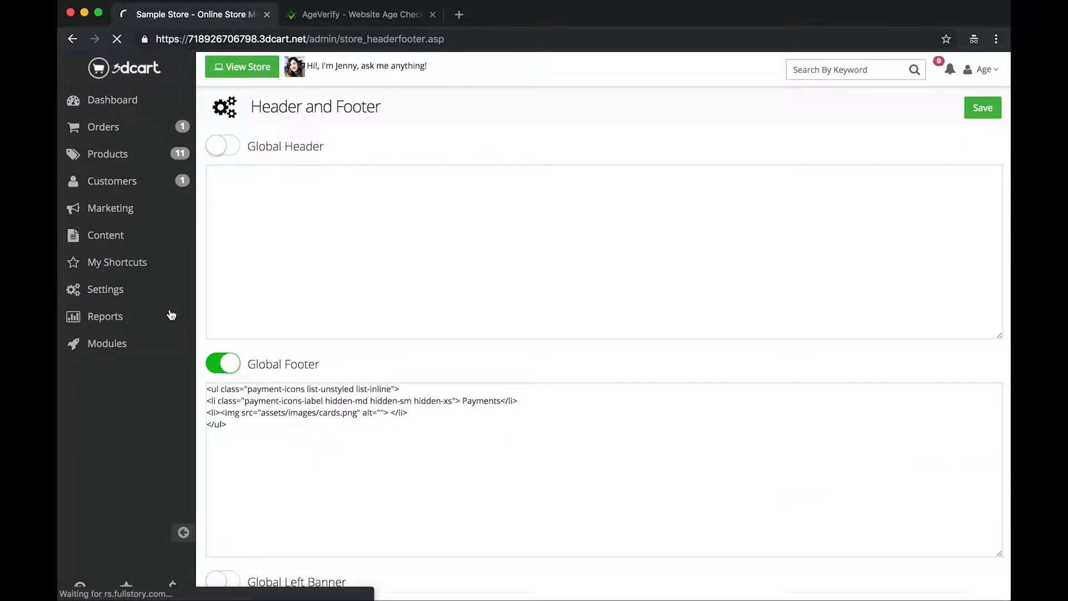
Switch the Global Header toggle on in Header and Footer settings.
click(106, 235)
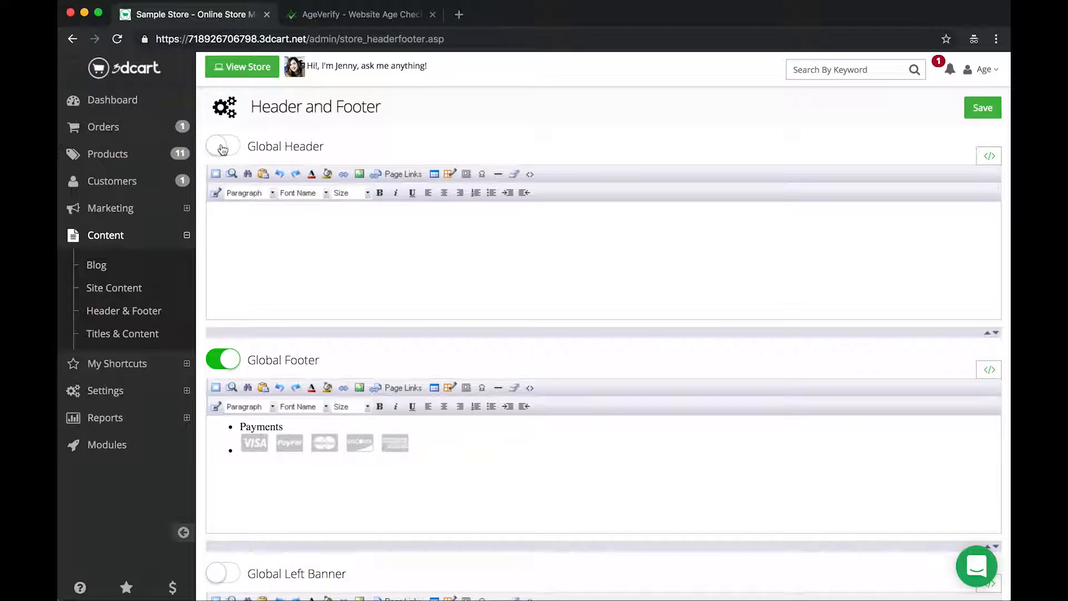
click(223, 145)
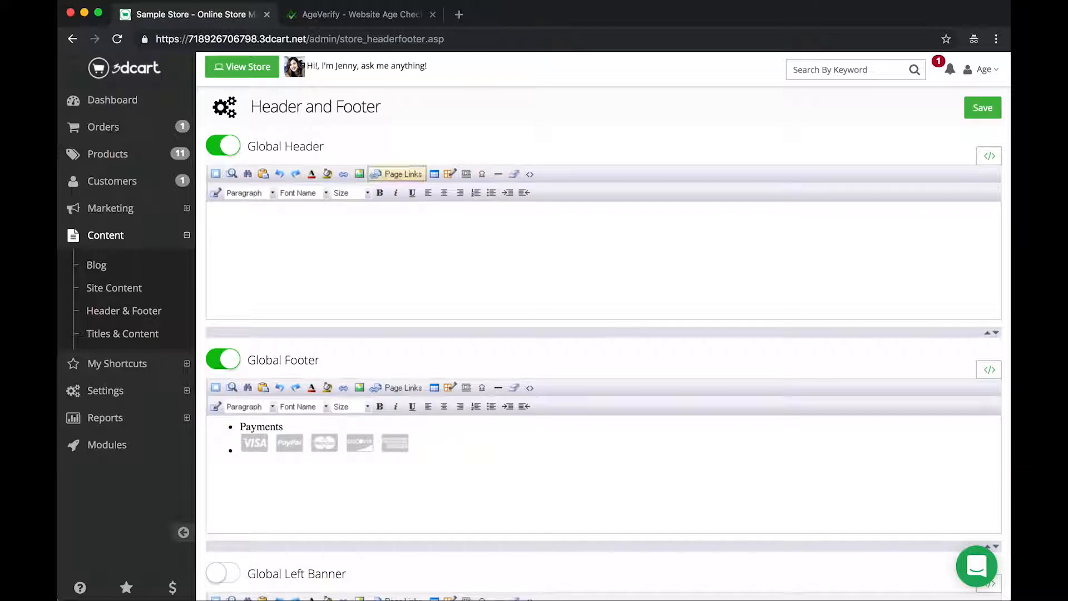
mouse_move(619, 160)
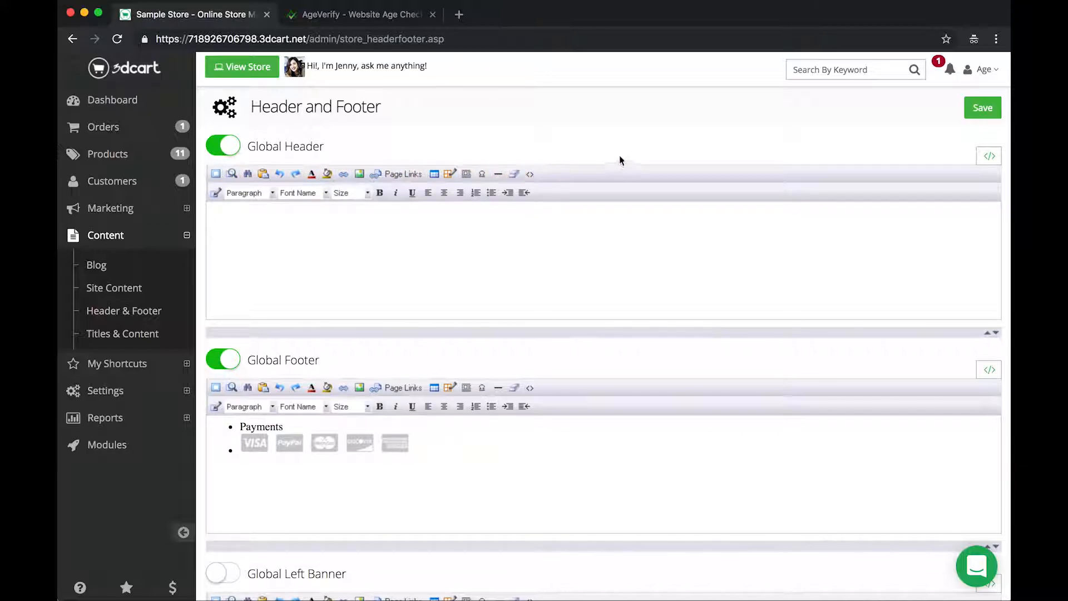
mouse_move(861, 164)
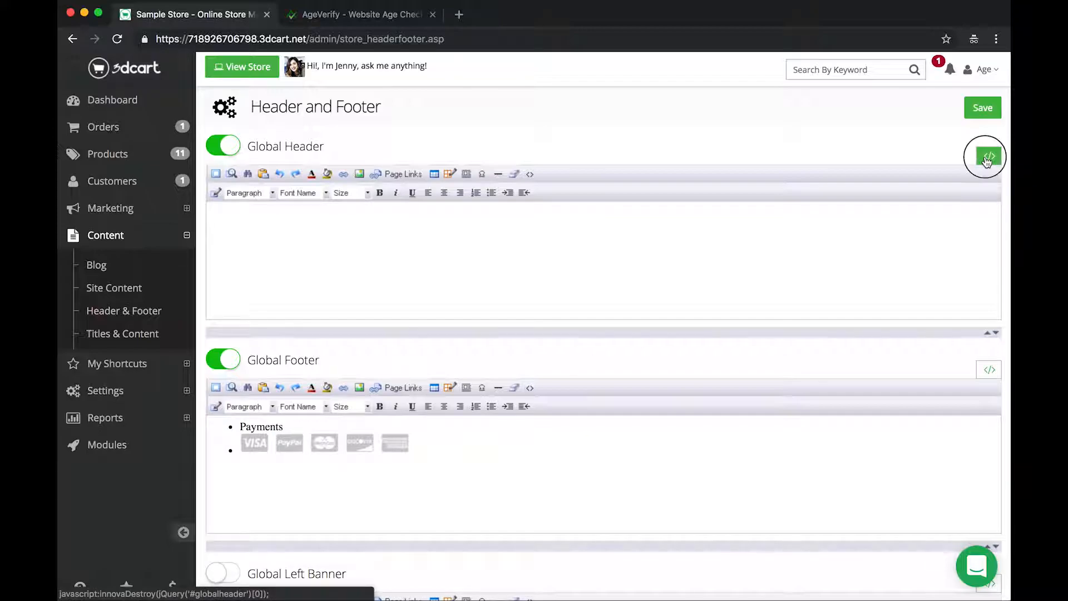
Put the Global Header editor into </> source-code mode.
click(989, 155)
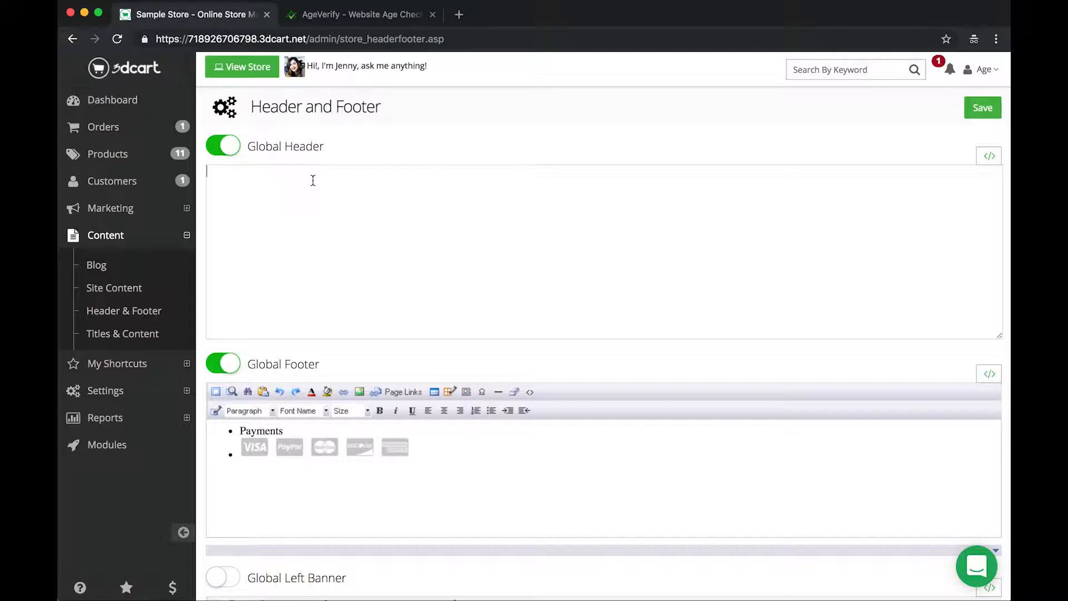
mouse_move(354, 17)
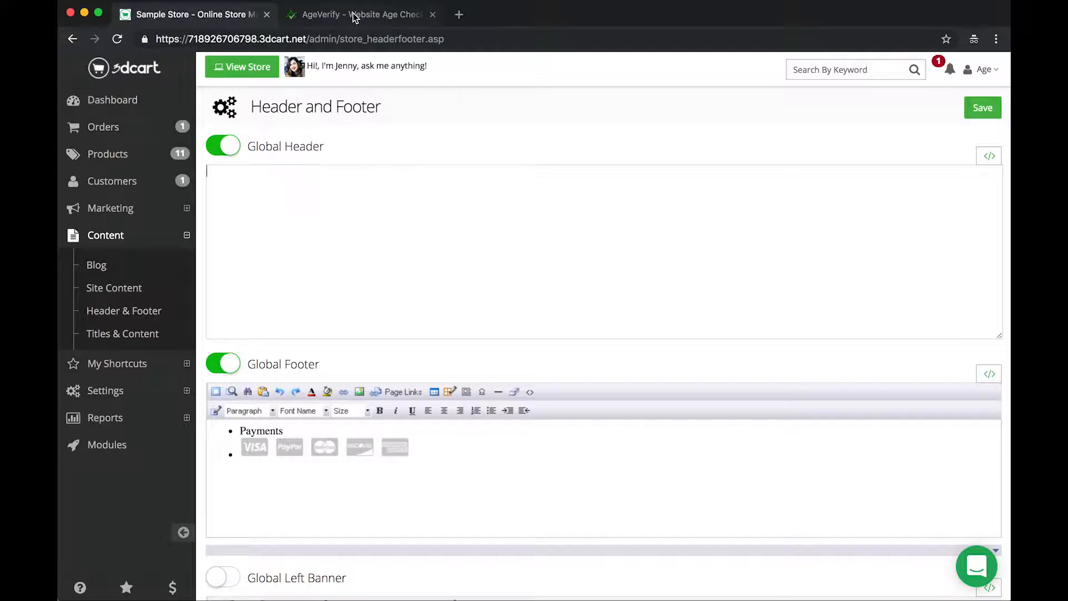
Open AgeVerify's Get Started page and browse the free age-verification templates.
click(357, 14)
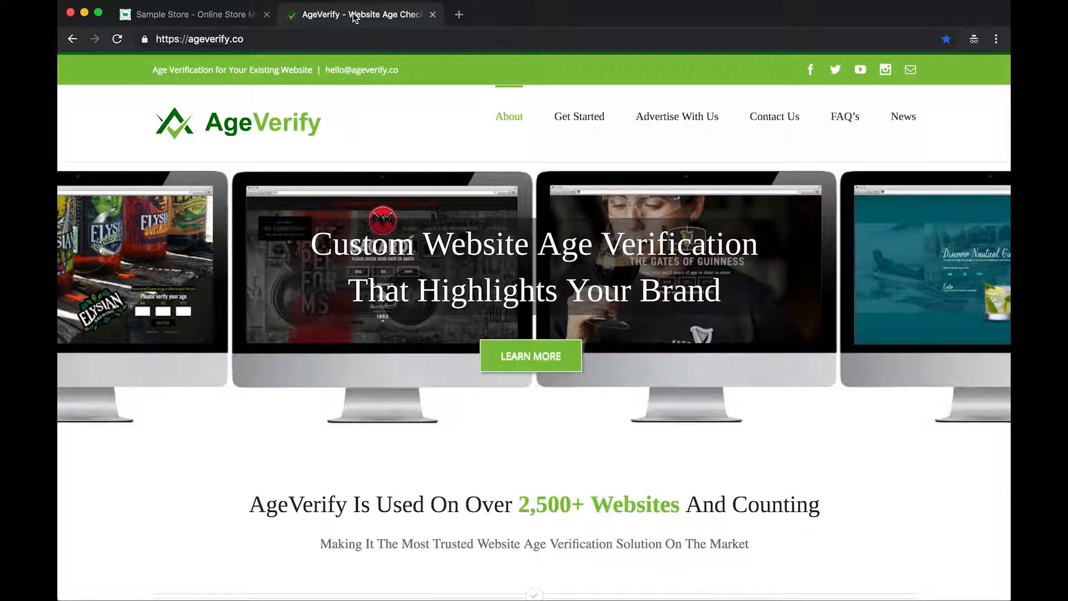
mouse_move(448, 143)
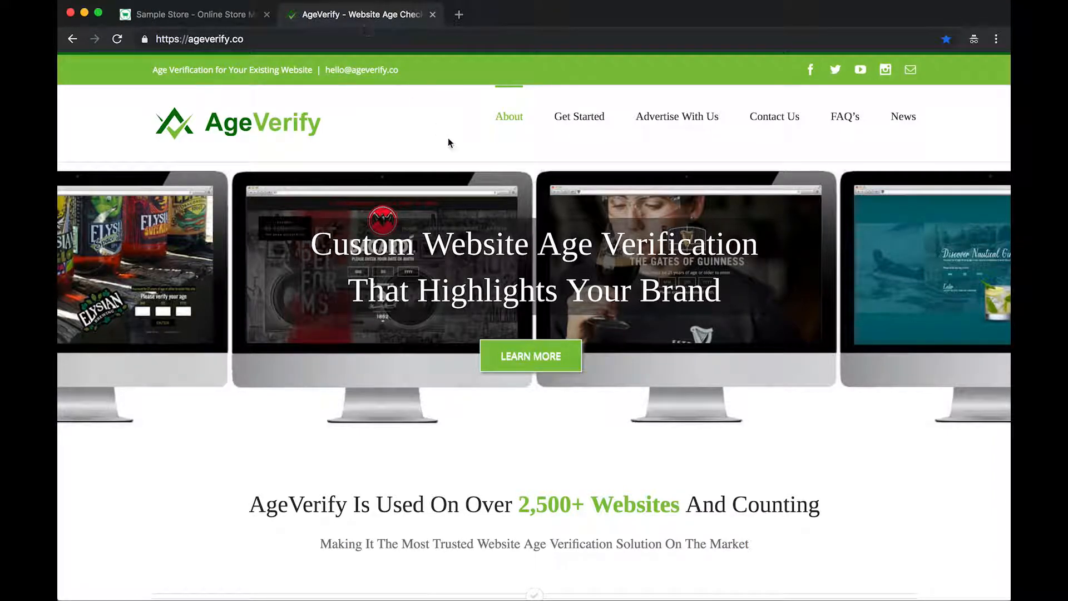
click(579, 116)
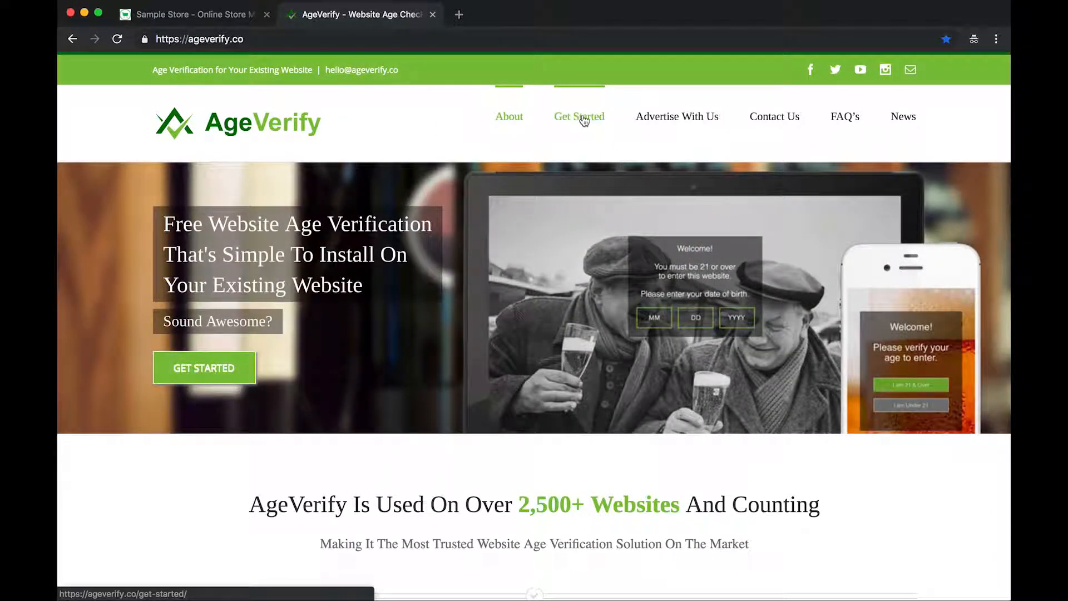
click(578, 116)
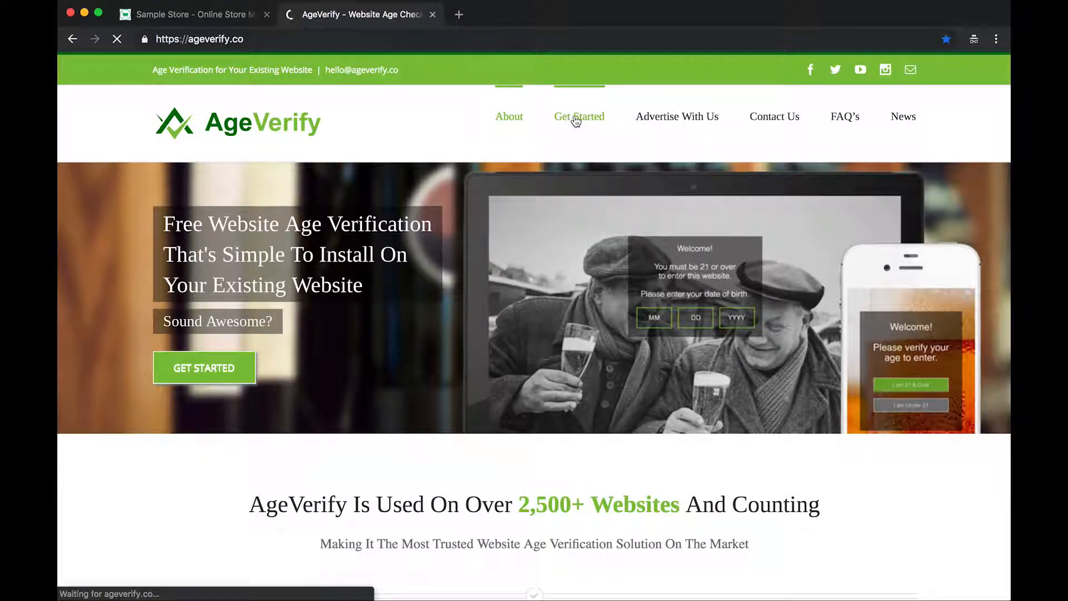
click(580, 116)
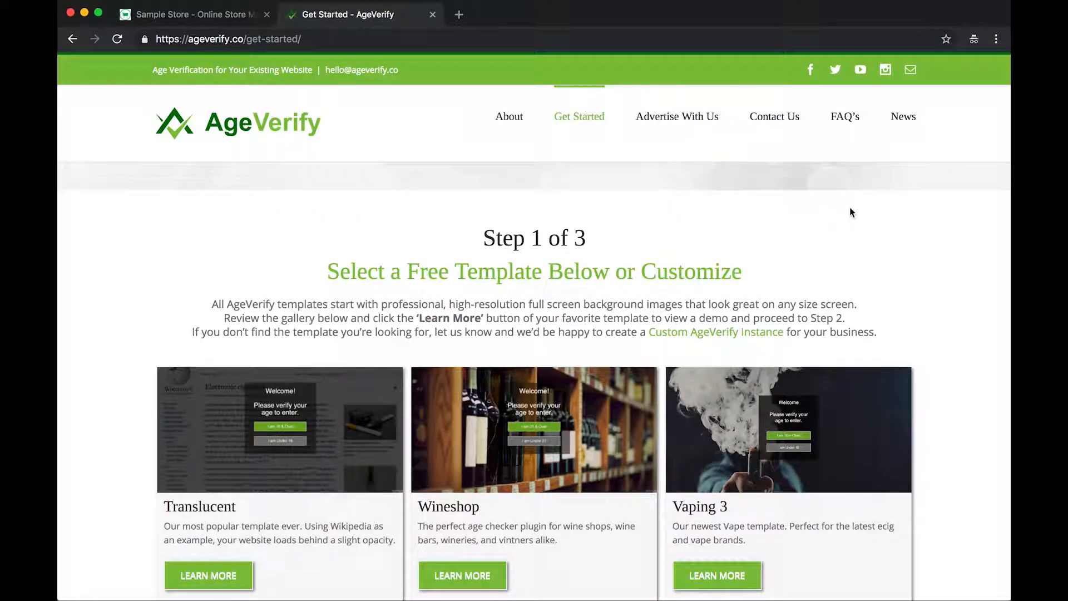
scroll(down, 3)
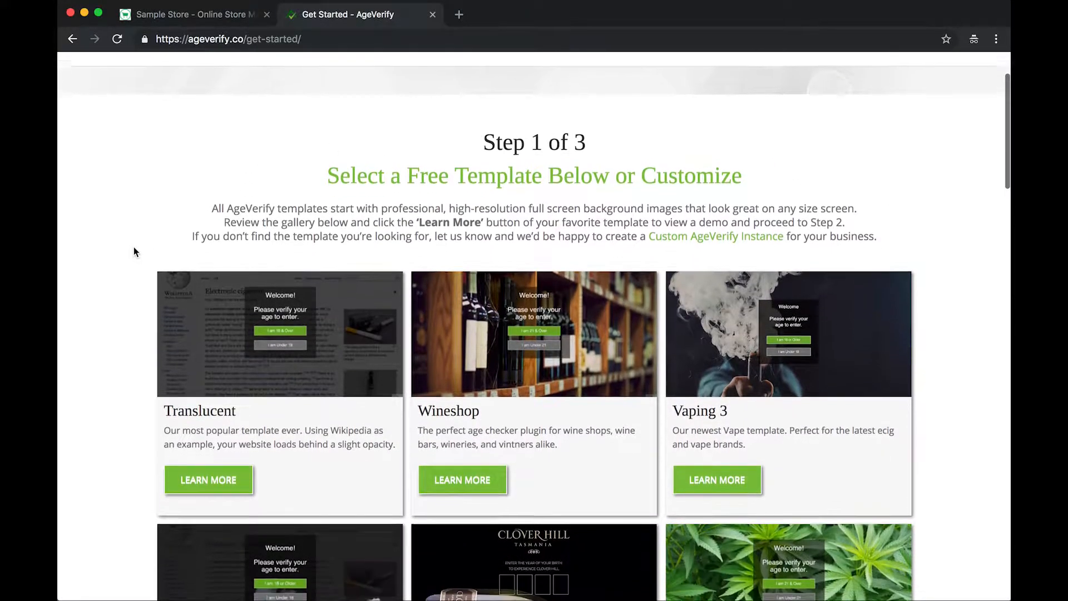
scroll(up, 3)
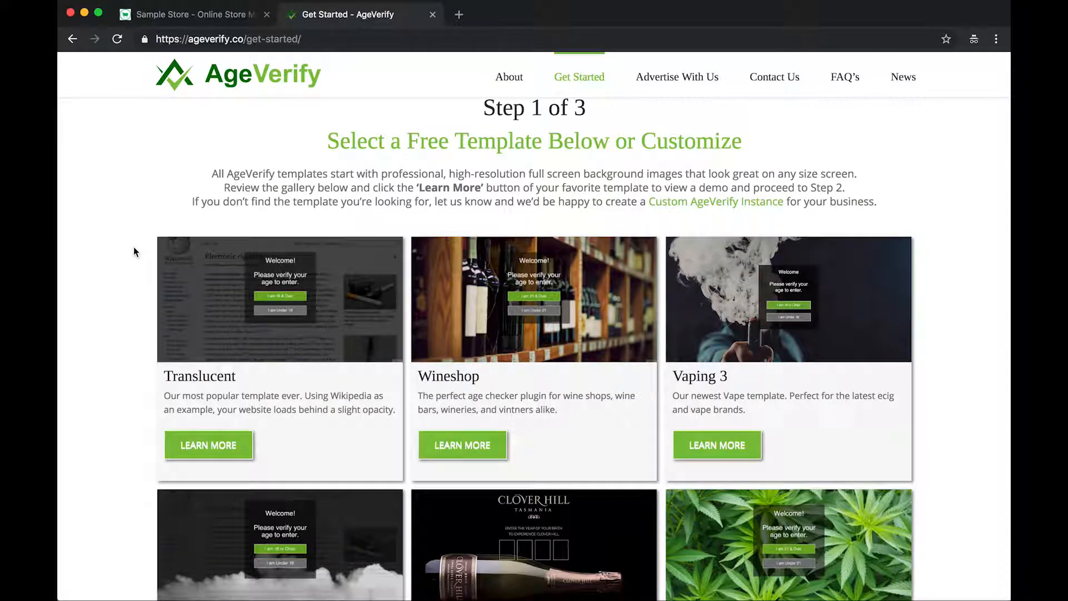
mouse_move(208, 445)
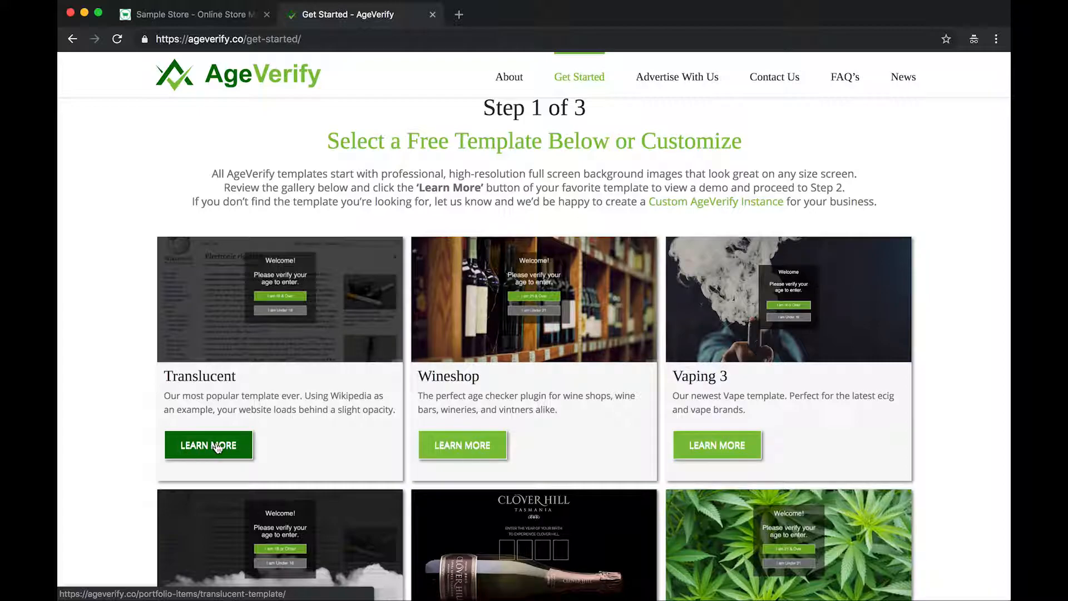
click(208, 445)
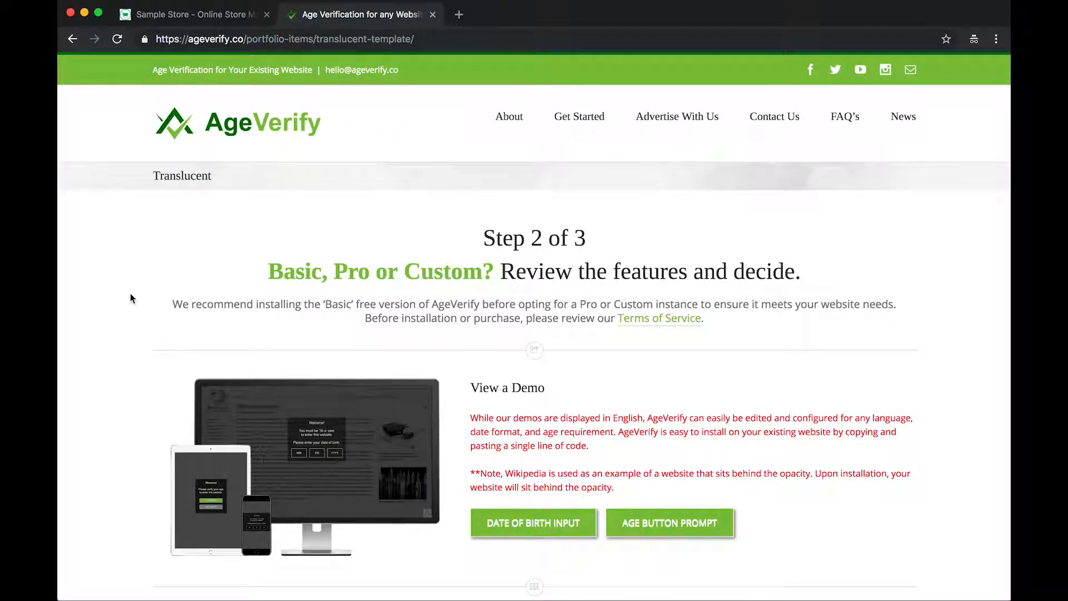
scroll(down, 3)
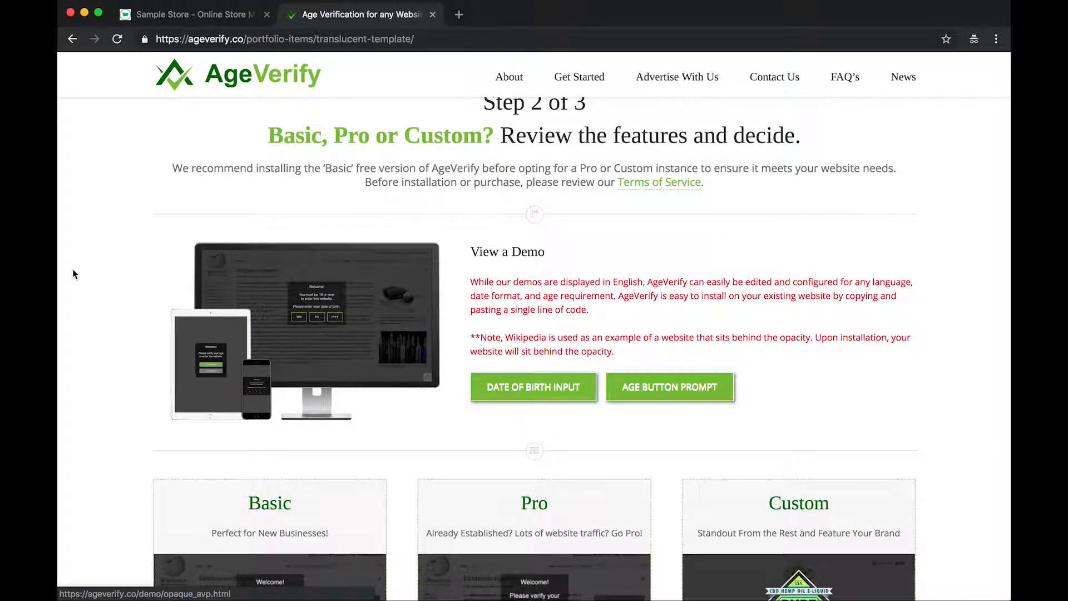
scroll(down, 3)
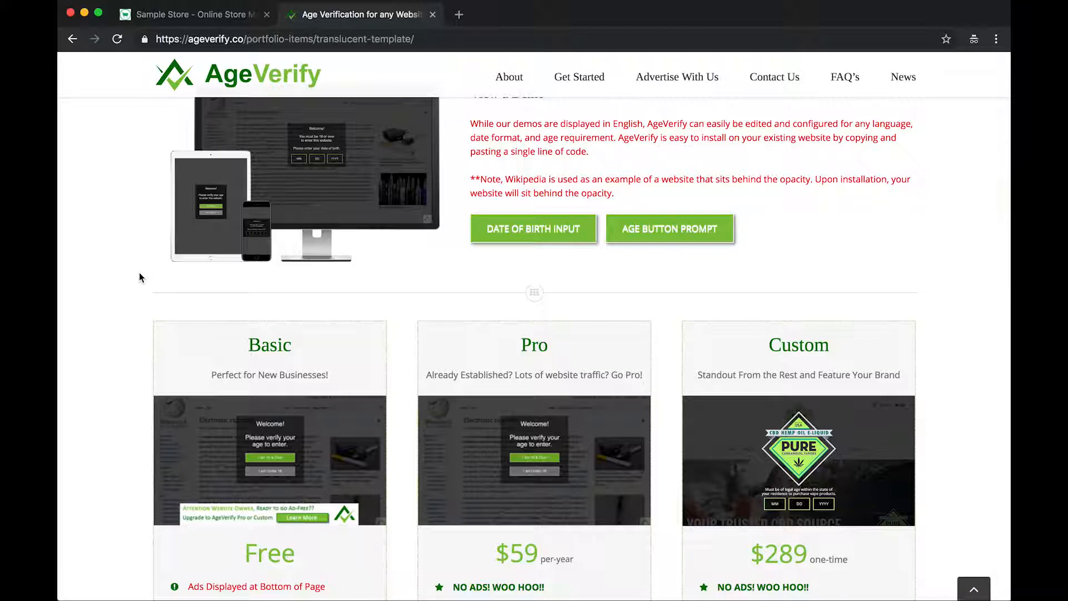
scroll(down, 3)
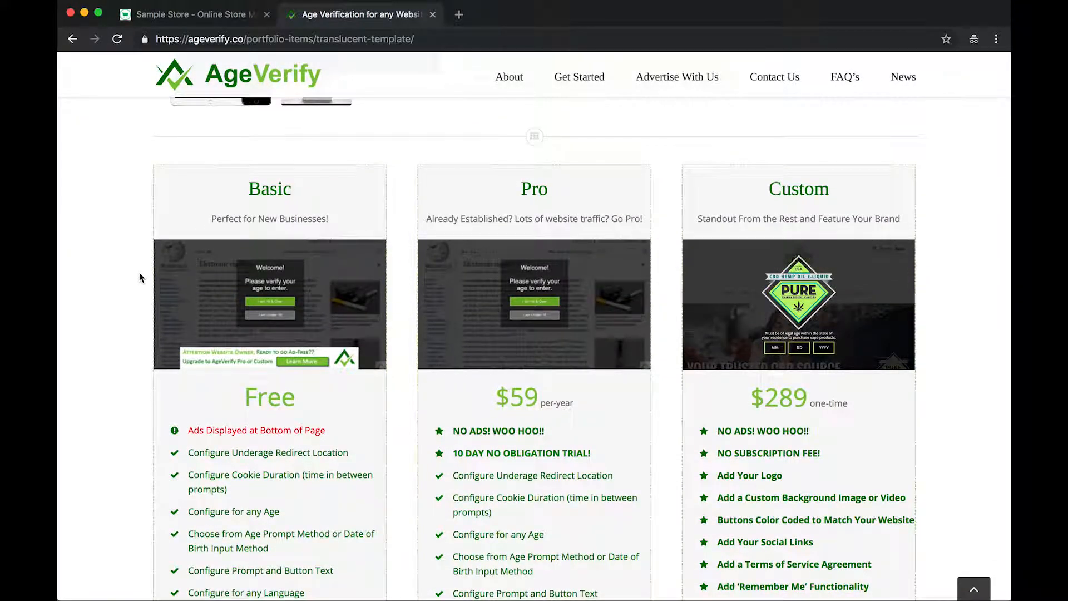
mouse_move(257, 243)
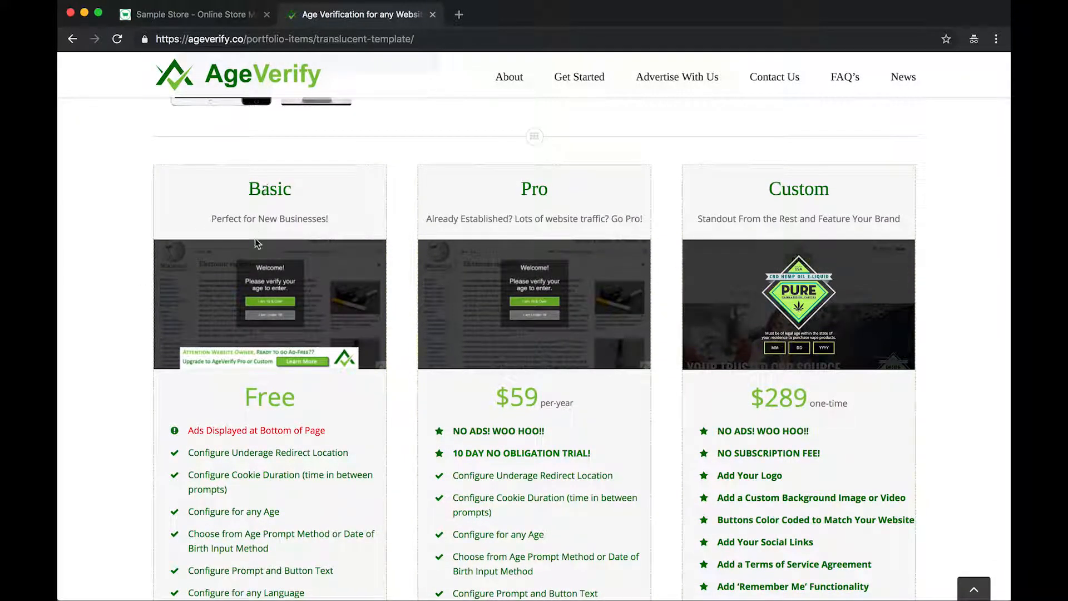
mouse_move(296, 400)
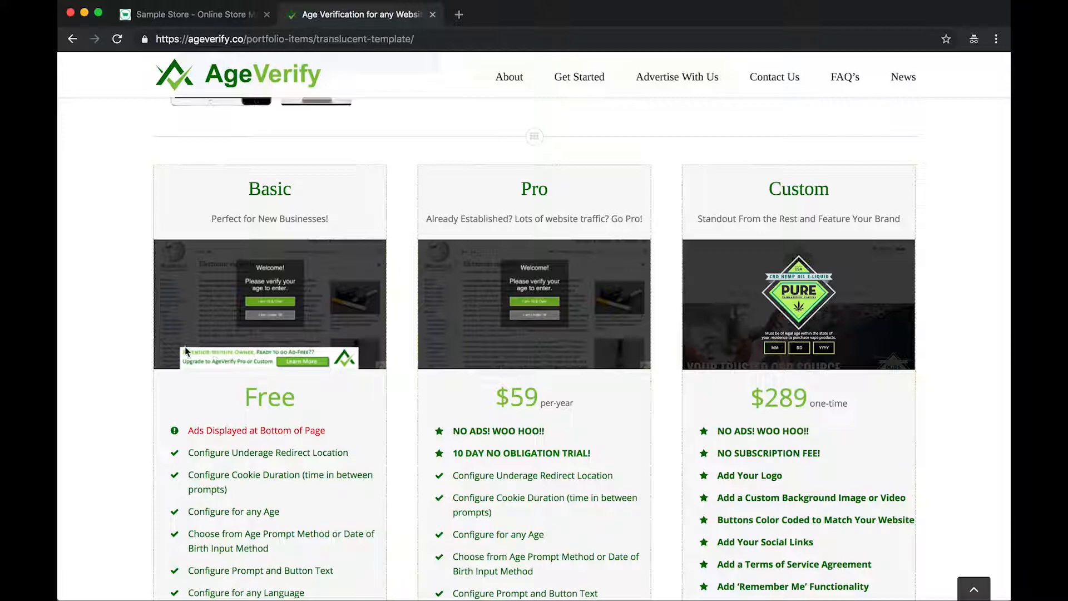
mouse_move(360, 373)
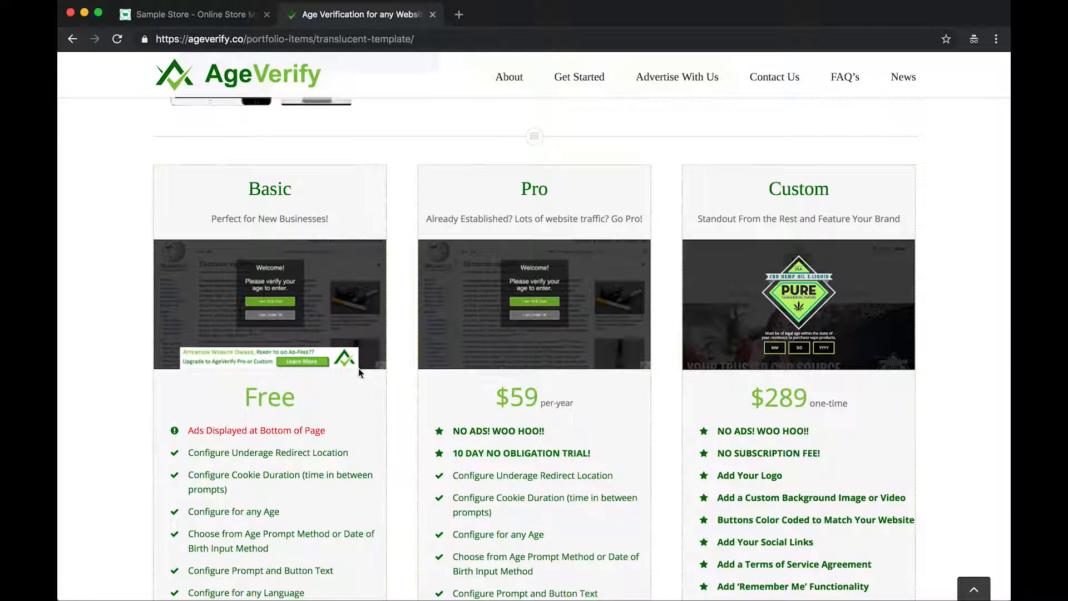
mouse_move(477, 355)
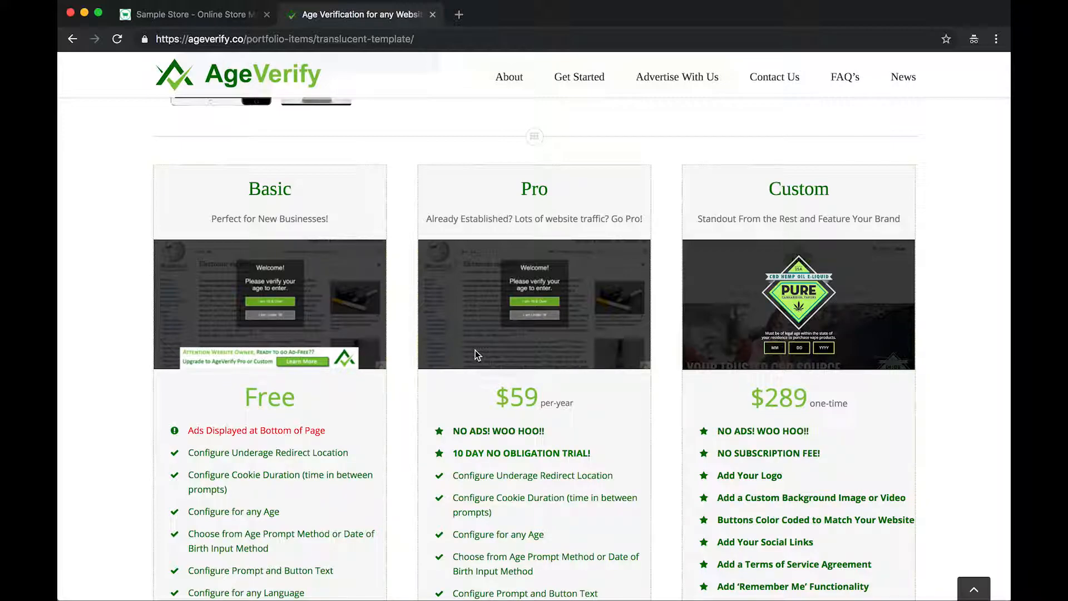
mouse_move(464, 364)
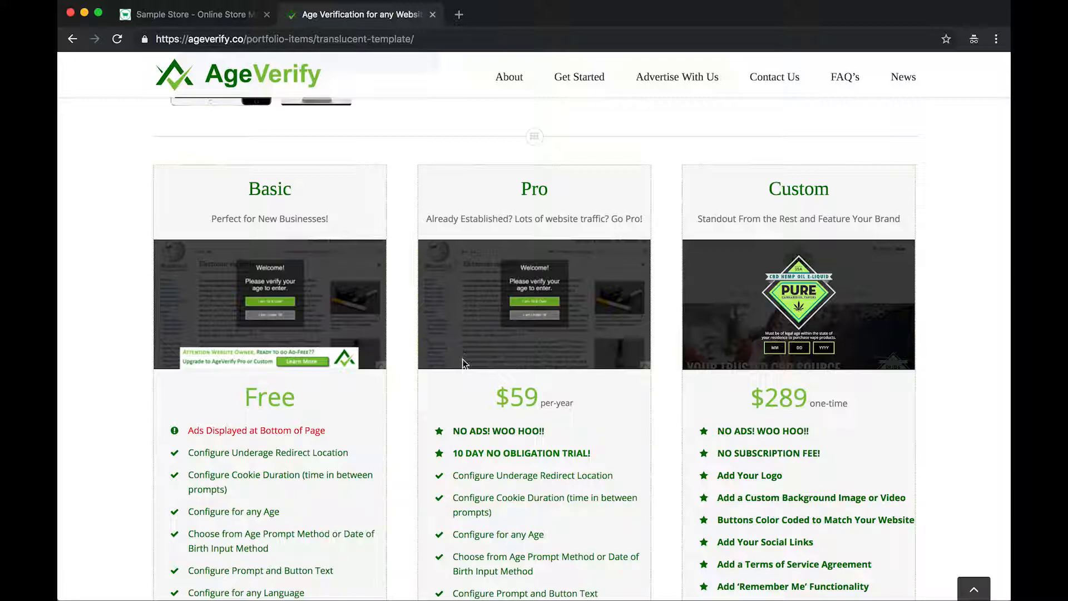
mouse_move(477, 369)
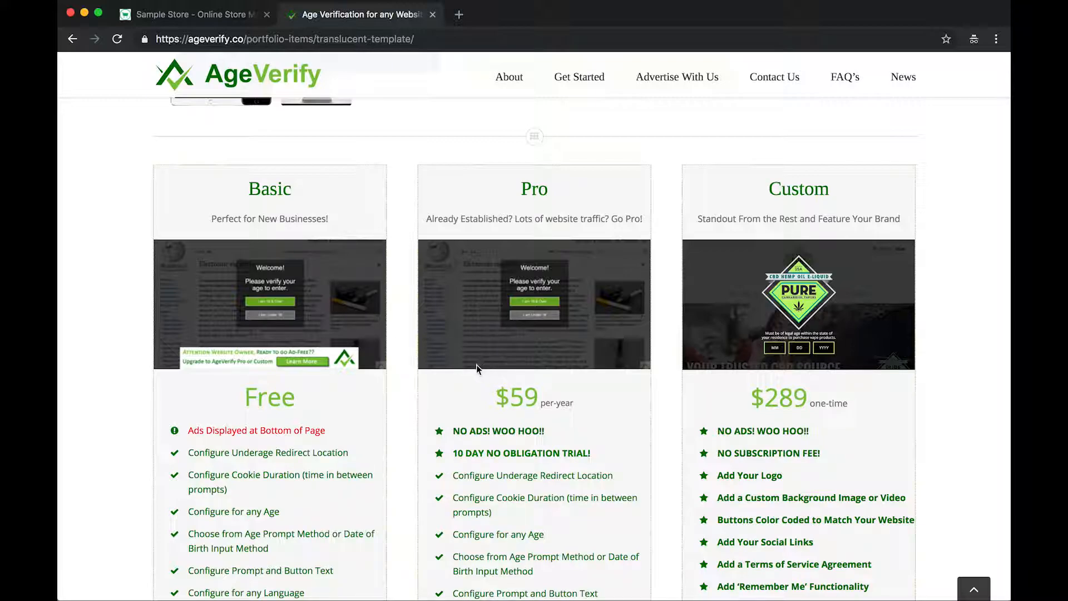
mouse_move(610, 377)
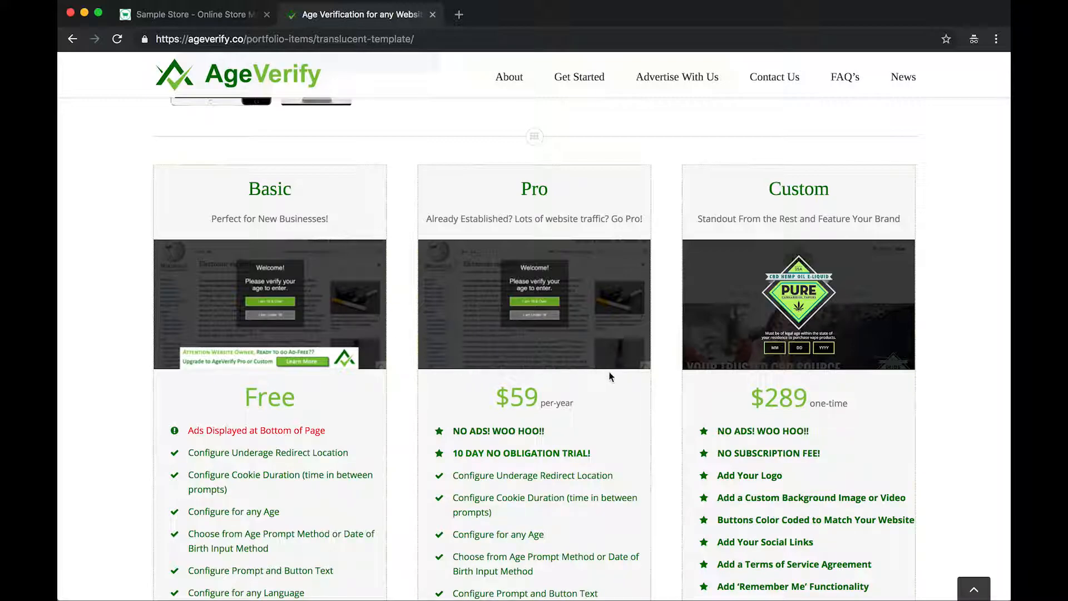
mouse_move(727, 359)
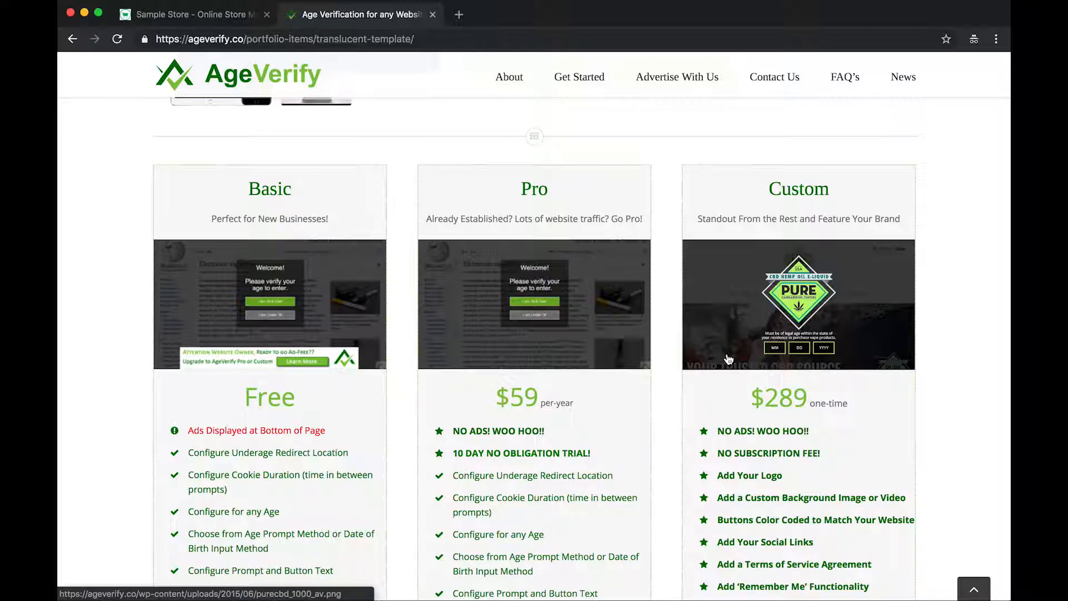
mouse_move(126, 282)
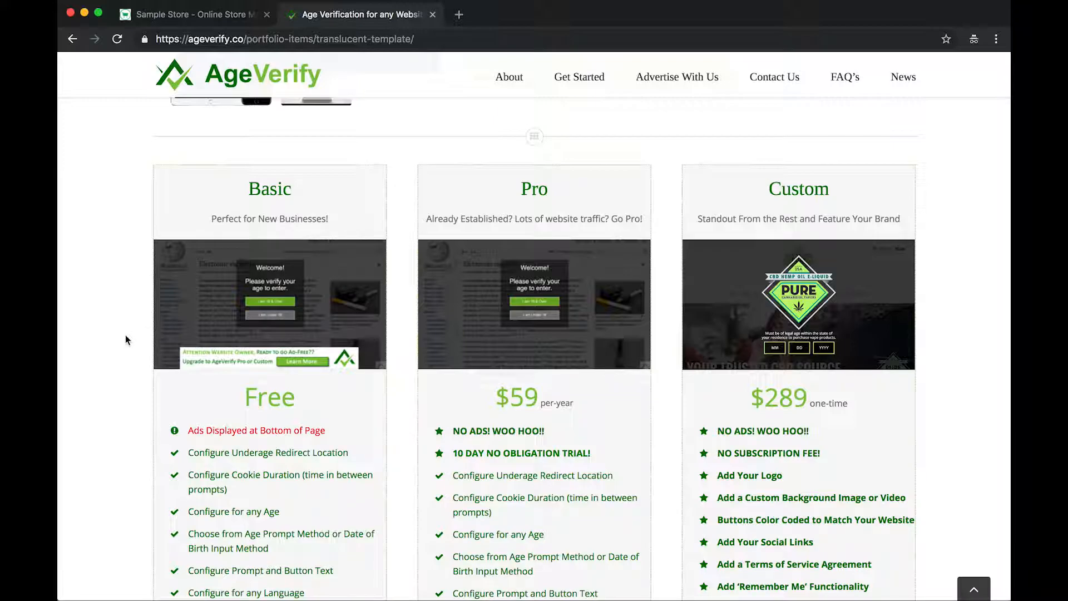
scroll(down, 3)
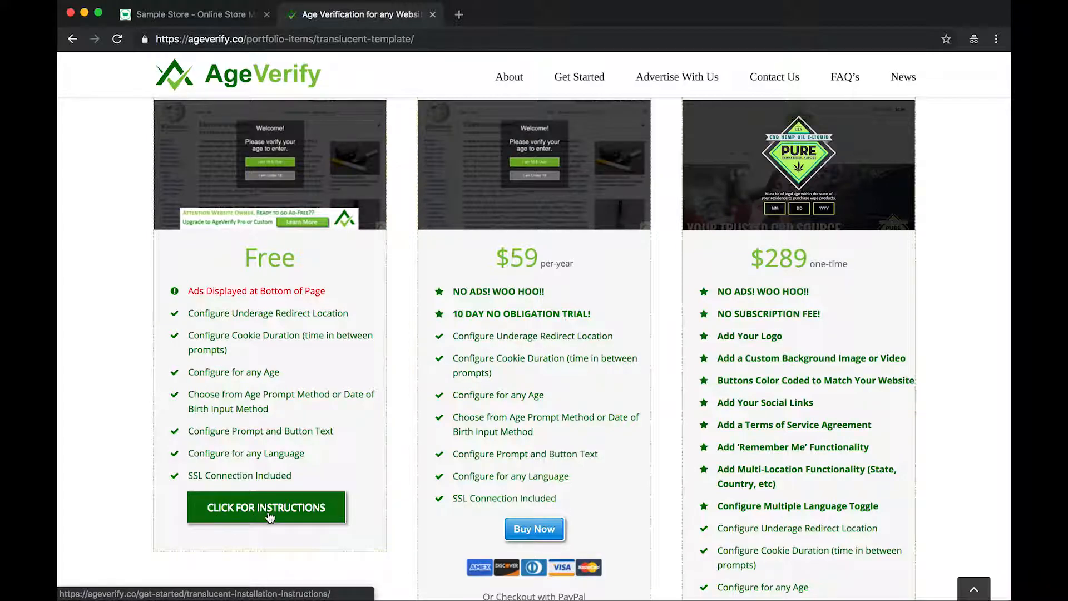
Open the Translucent installation instructions and keep Translucent as the template background.
click(266, 507)
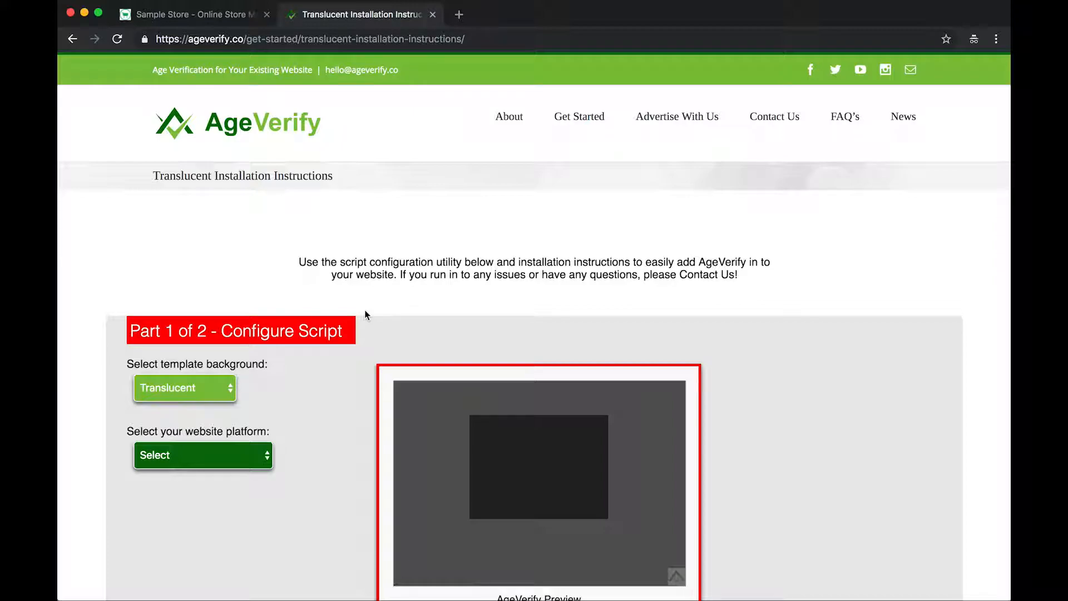
scroll(down, 3)
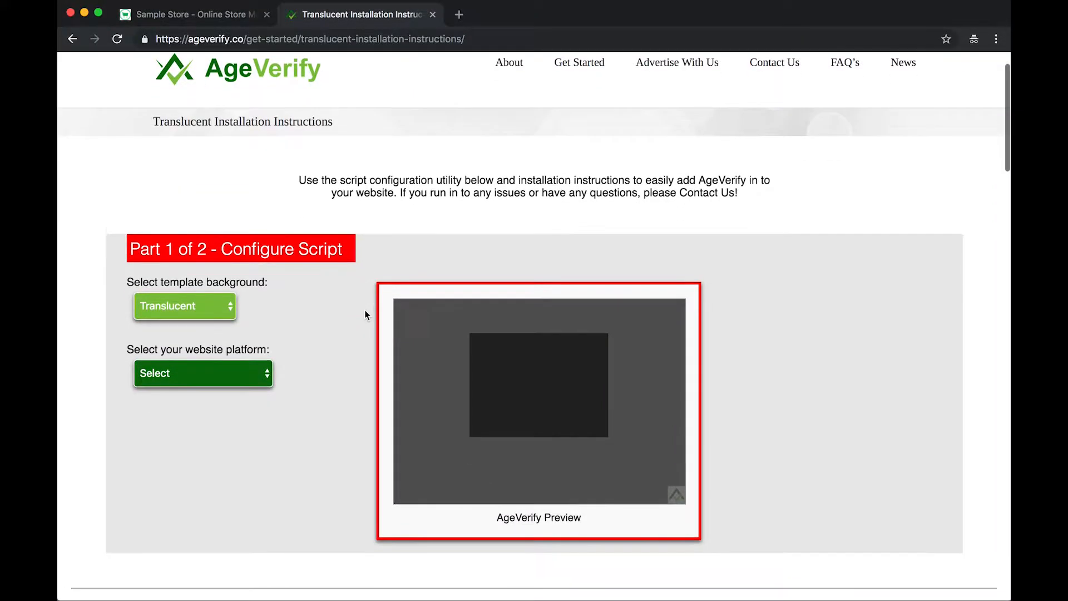
scroll(down, 3)
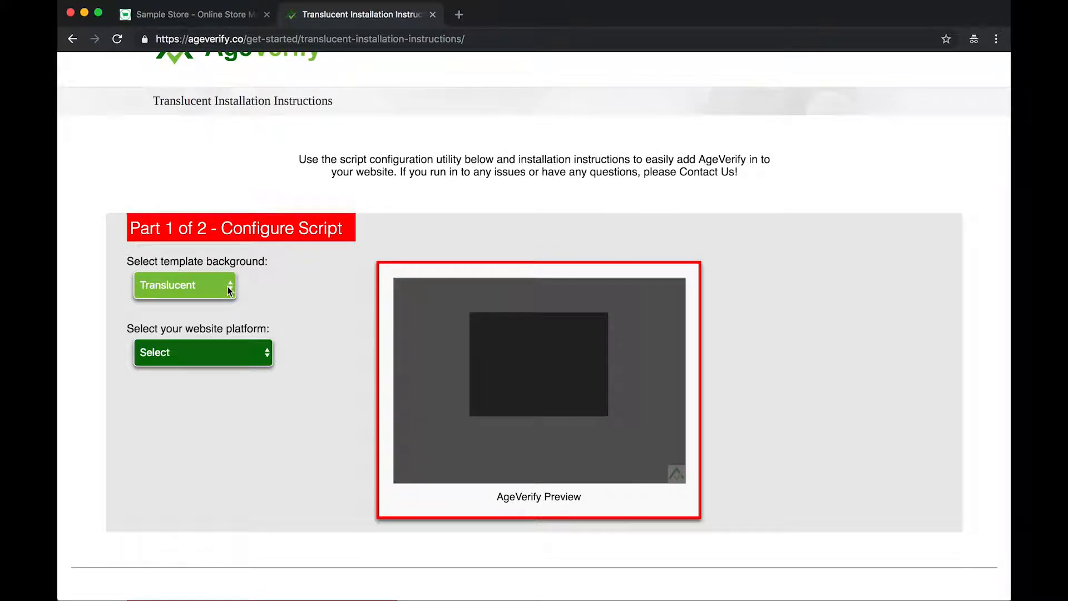
click(184, 285)
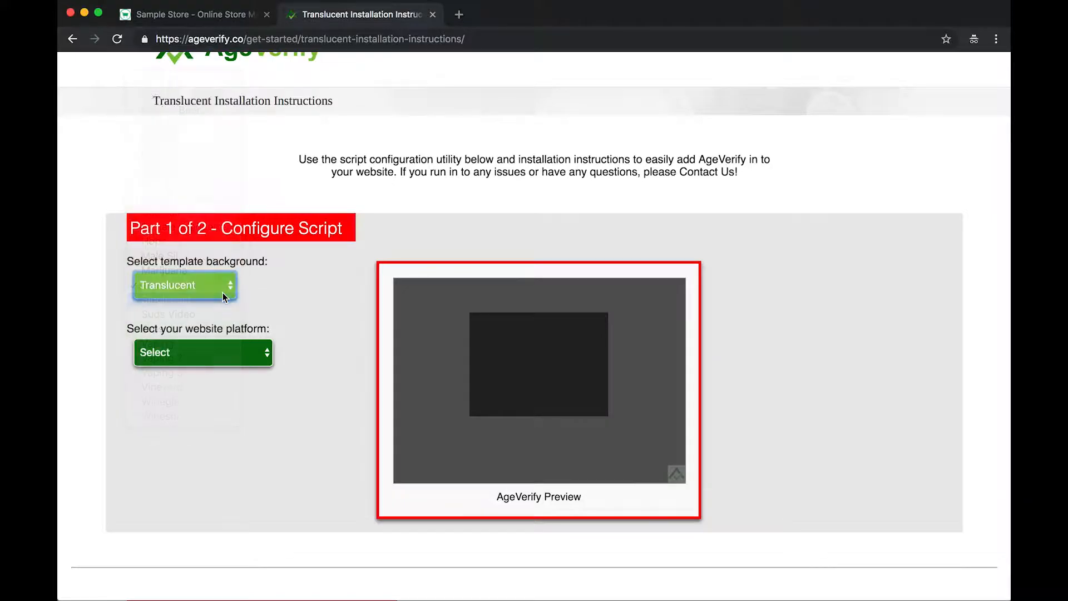
click(184, 285)
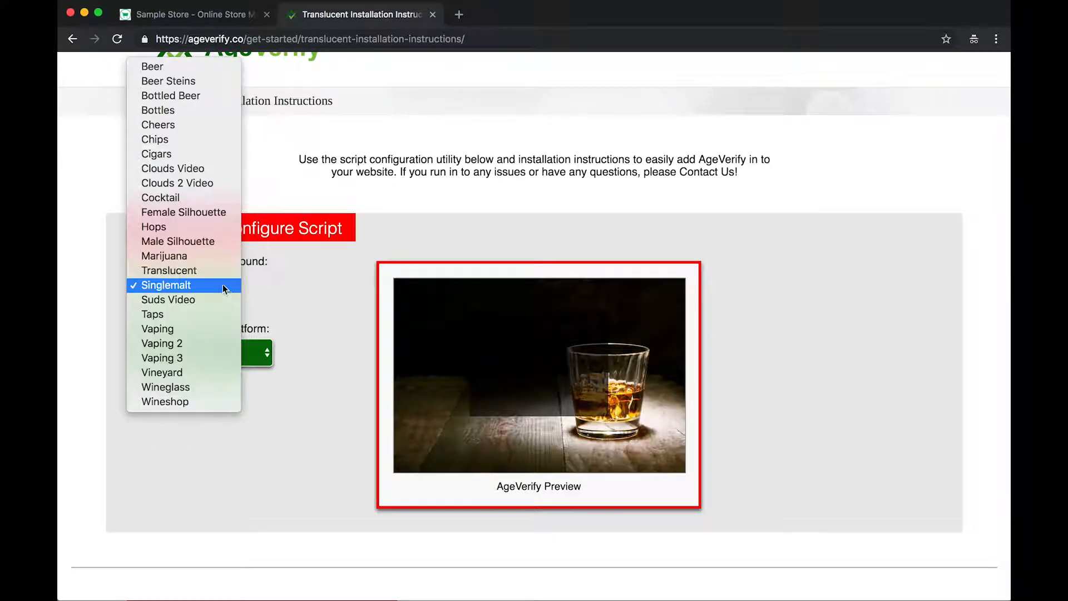
click(168, 270)
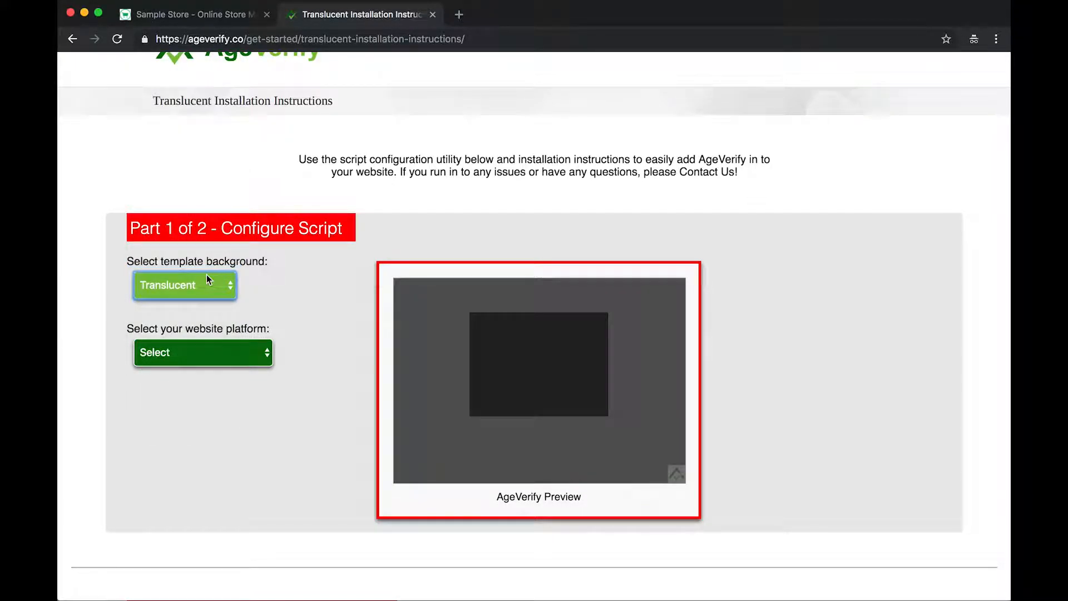
mouse_move(316, 303)
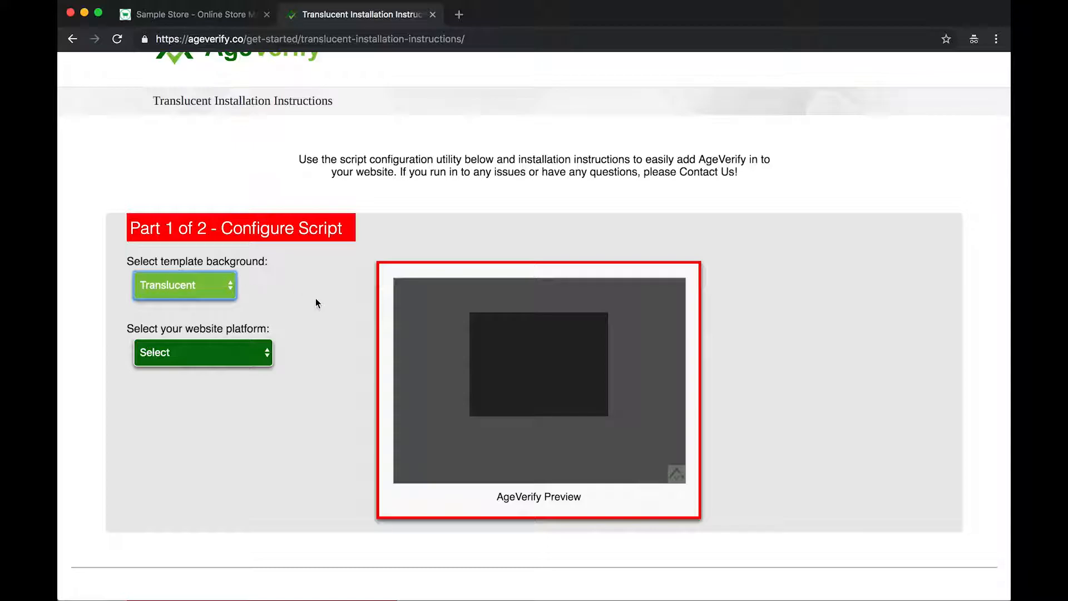
Choose 3d Cart as the website platform in the script configuration.
click(203, 352)
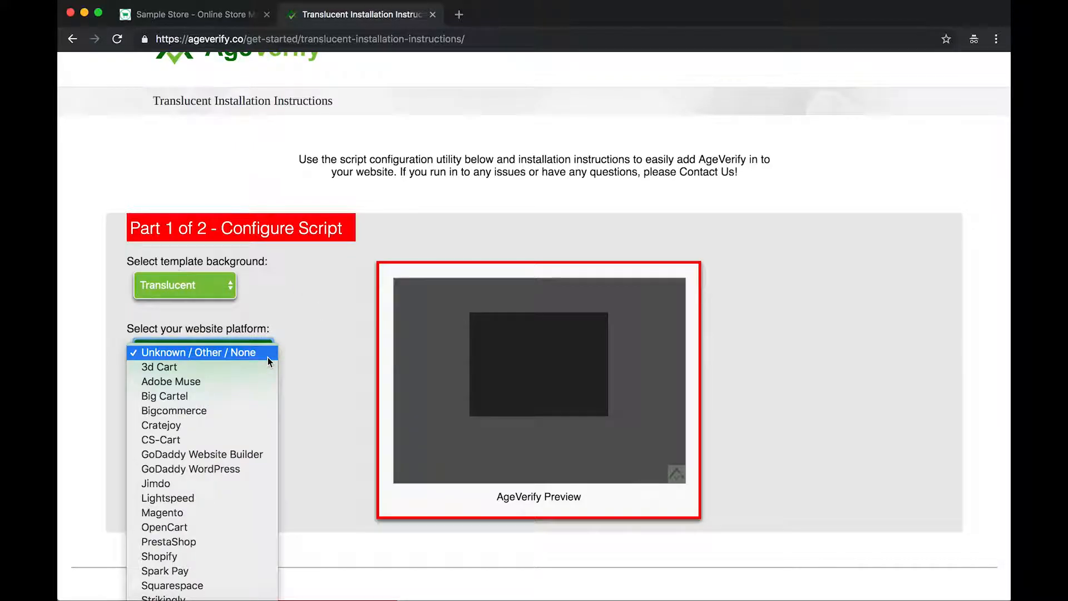
mouse_move(250, 371)
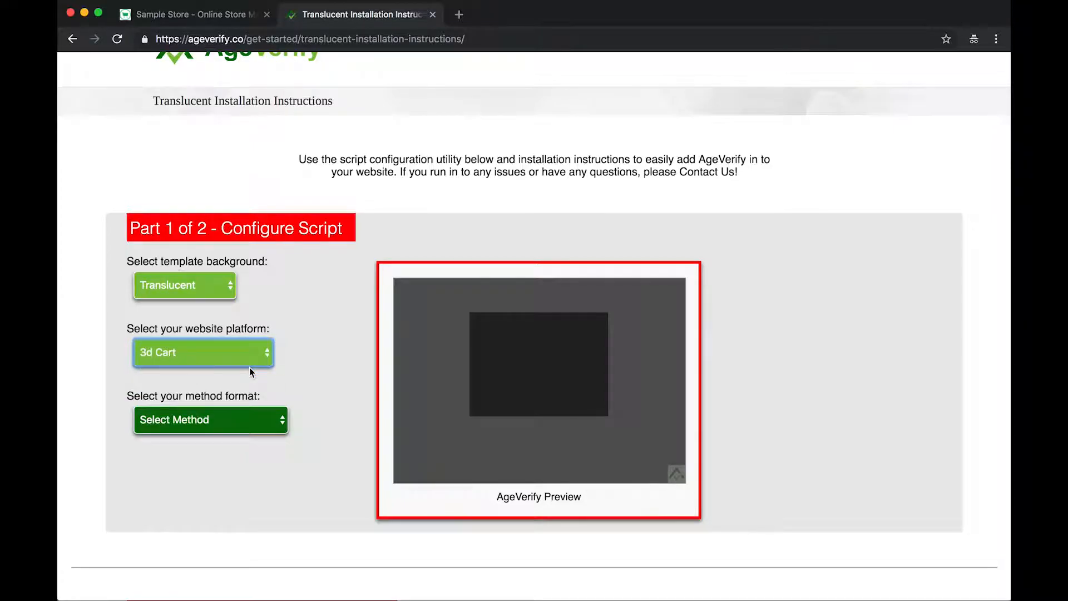
scroll(up, 3)
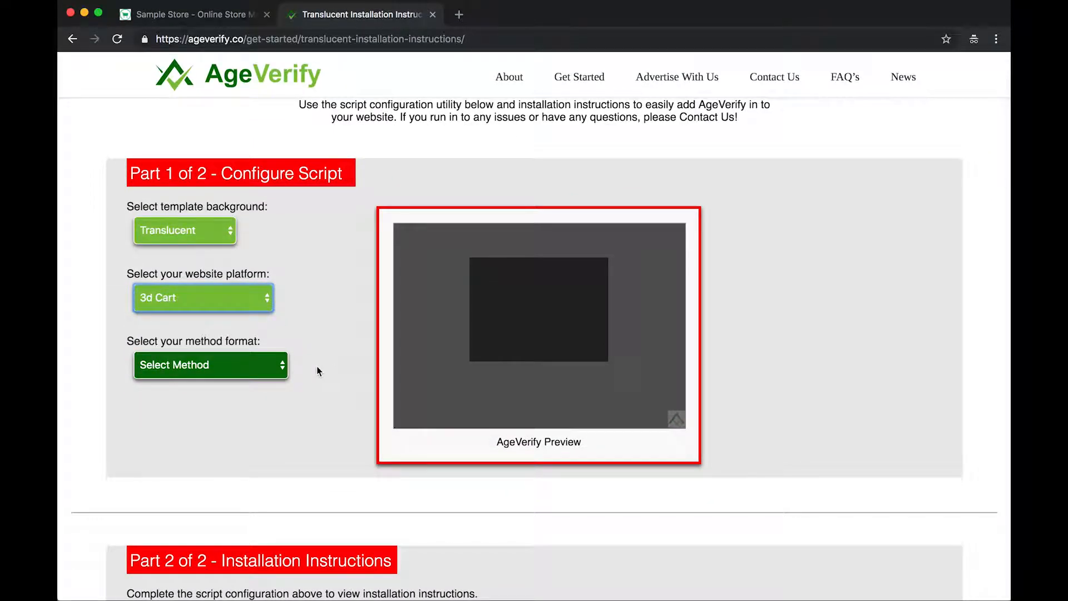
click(210, 364)
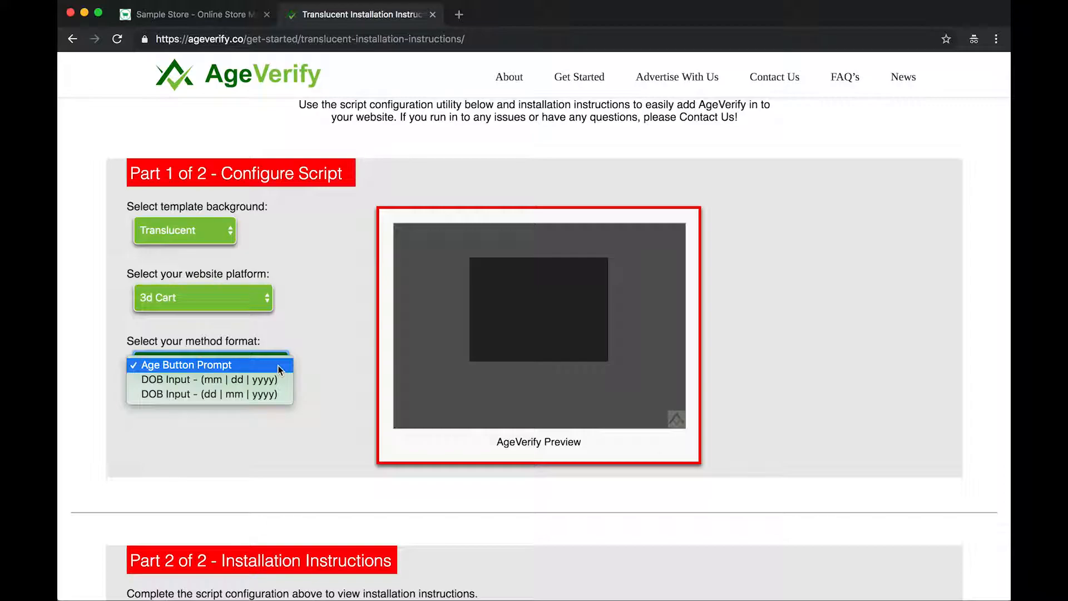
Try day-month-year date-of-birth entry, then settle on Age Button Prompt as the method.
click(207, 364)
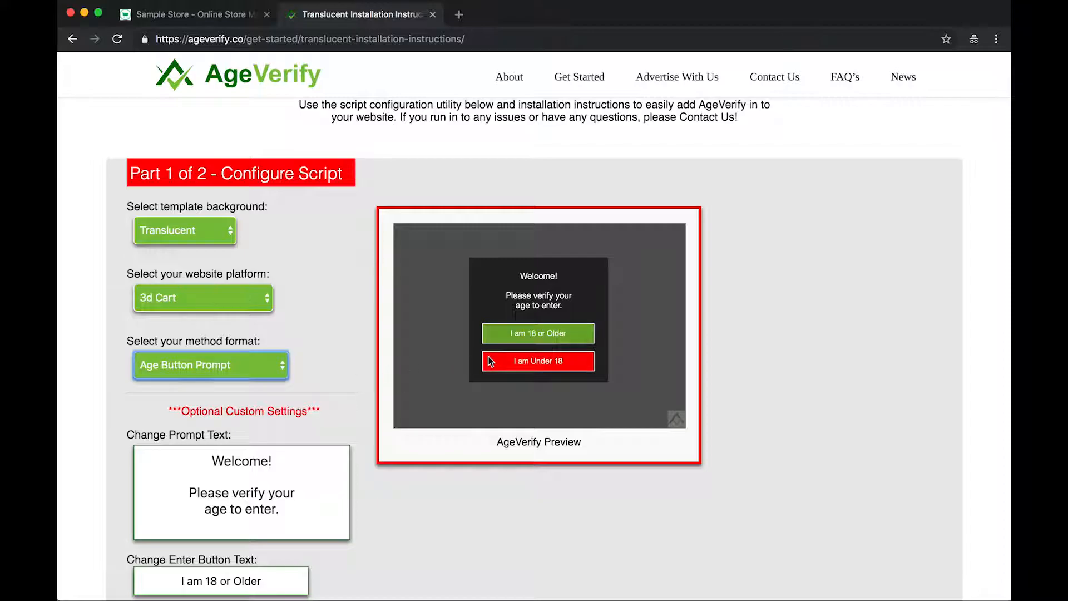
click(209, 364)
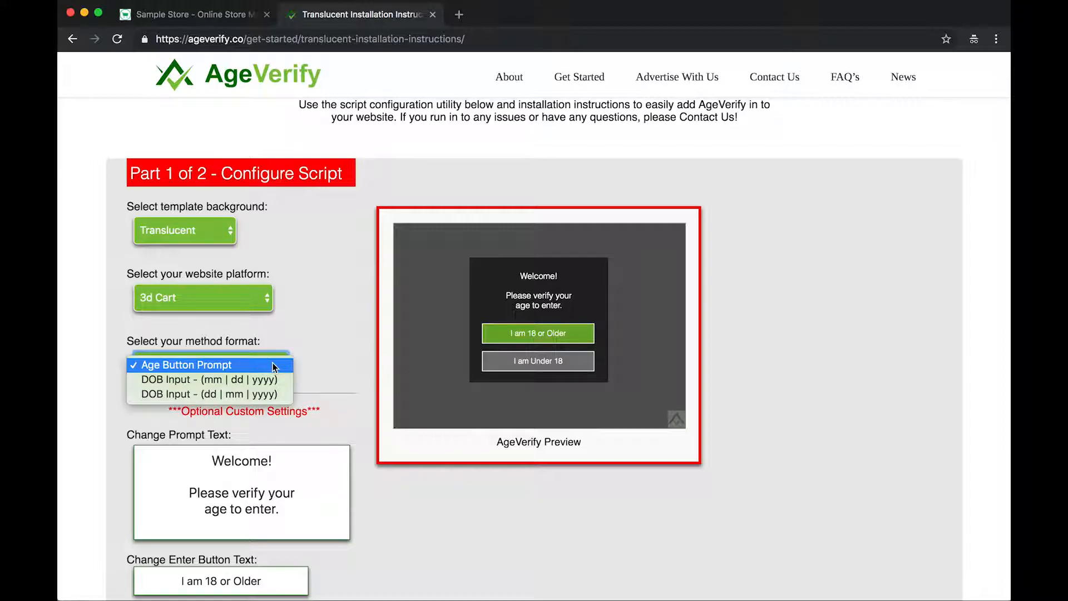
mouse_move(210, 380)
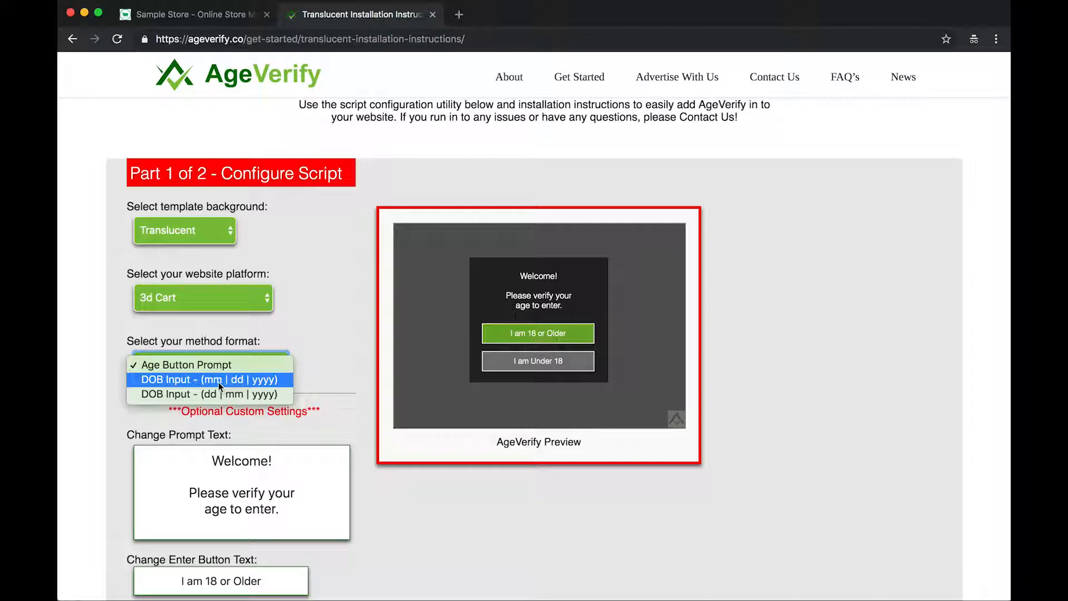
mouse_move(210, 394)
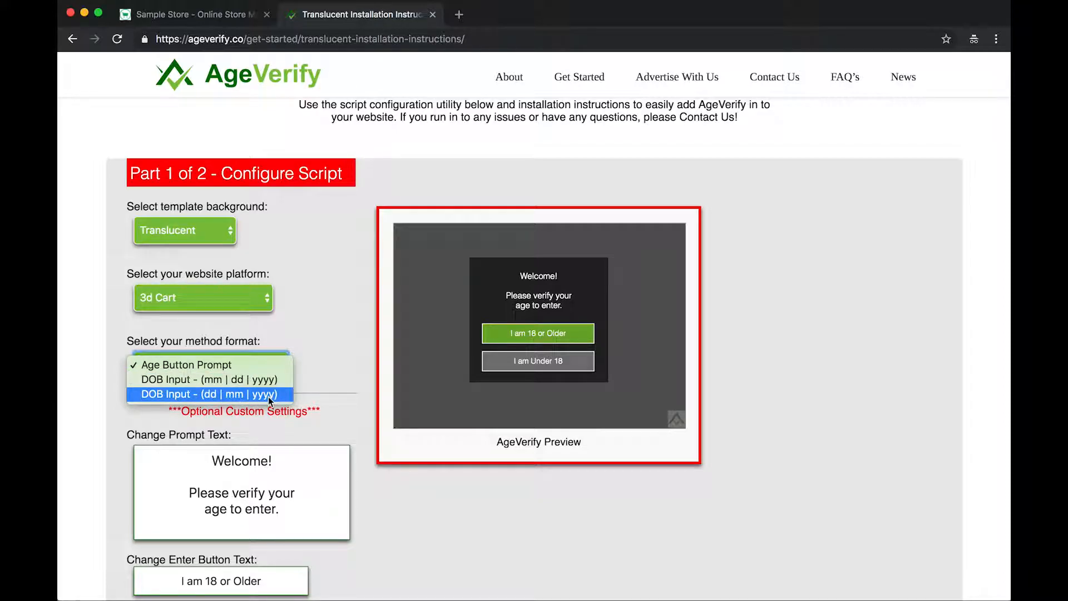
mouse_move(209, 379)
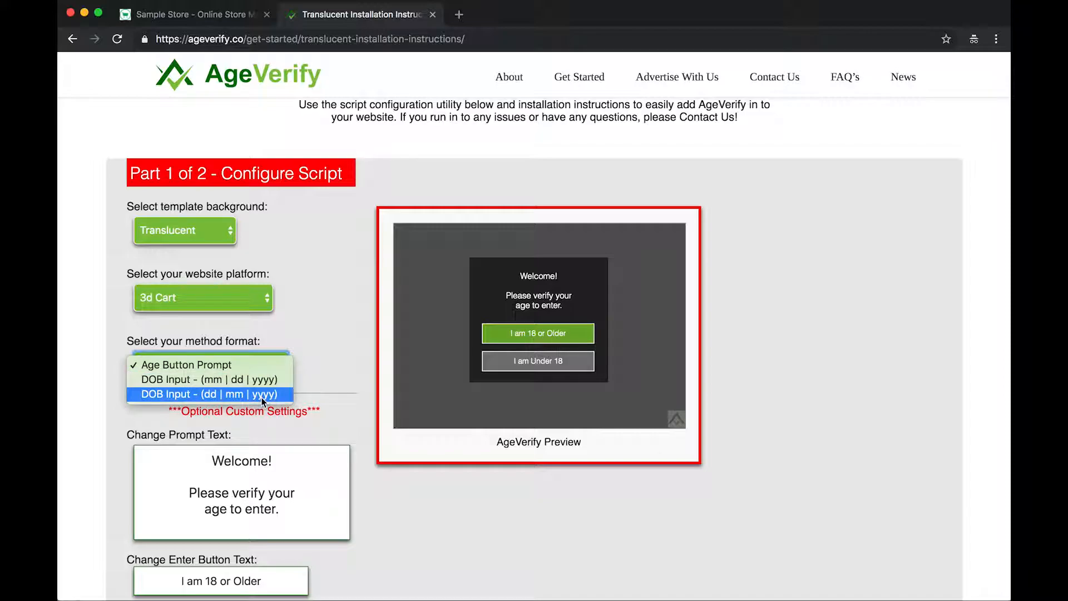
click(210, 394)
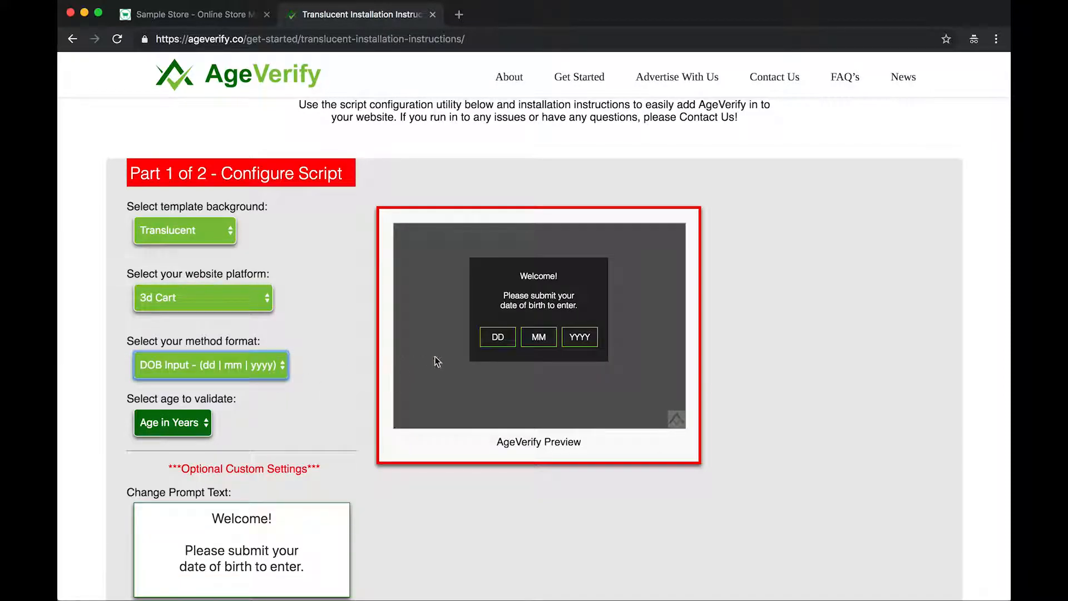
mouse_move(436, 361)
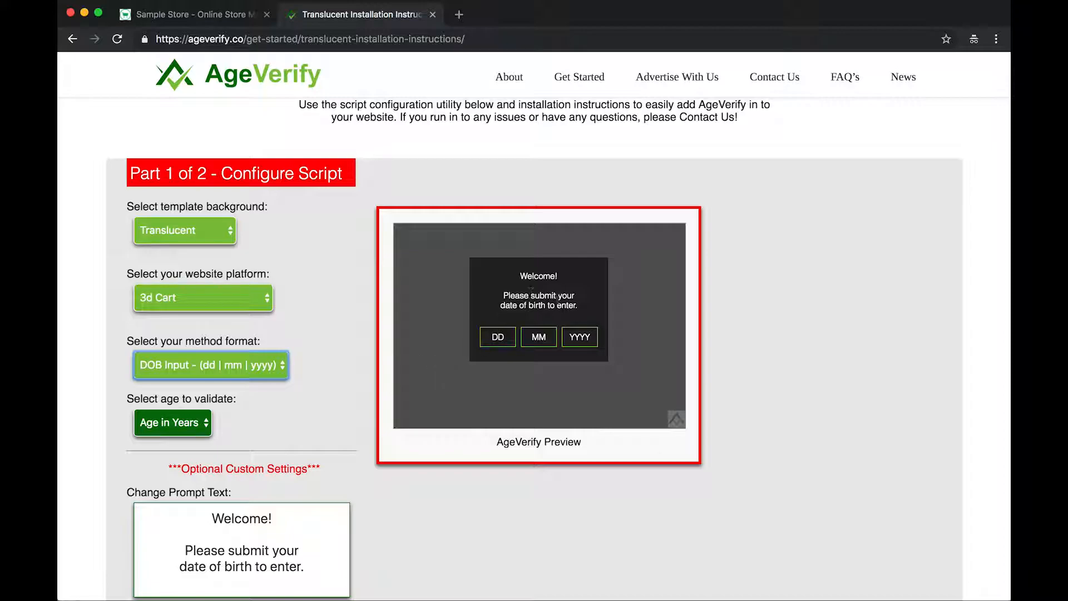
mouse_move(336, 395)
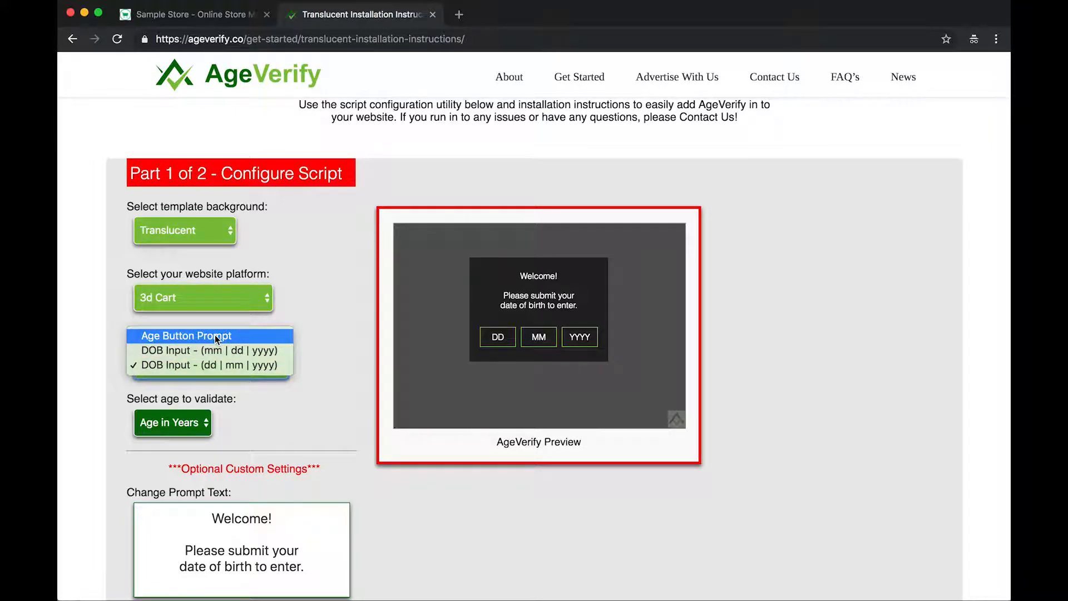
click(195, 335)
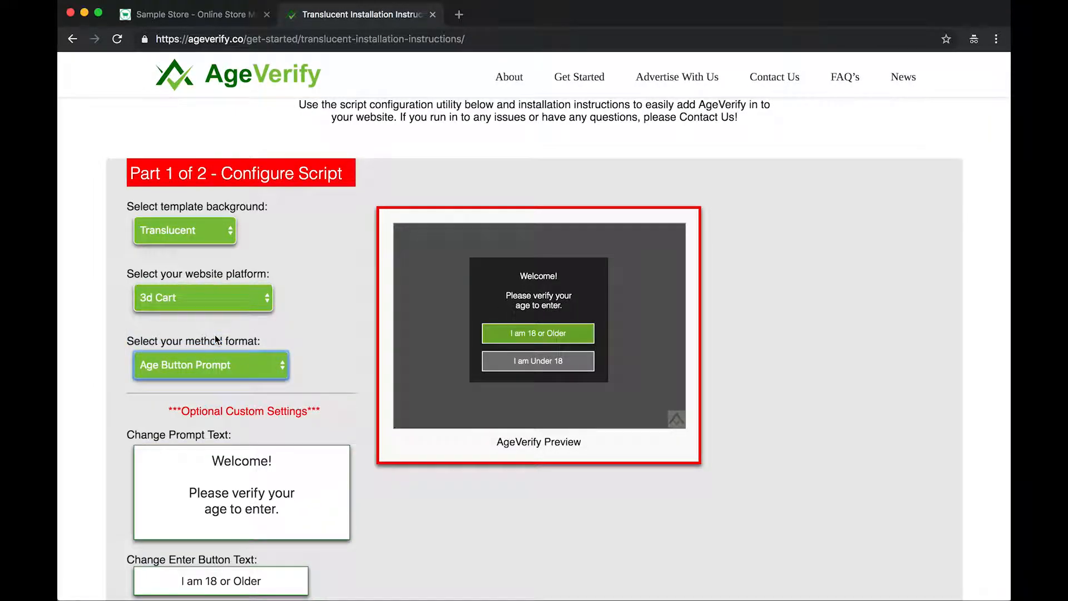
Make the enter button read 'Enter', restoring the prompt text to 'Welcome!'.
scroll(down, 3)
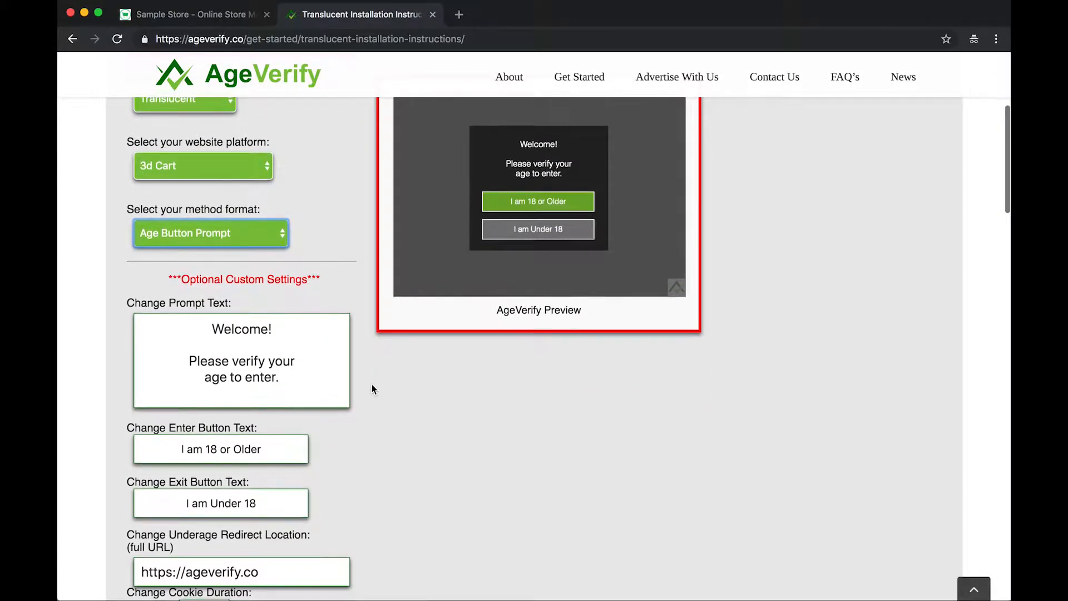
scroll(down, 3)
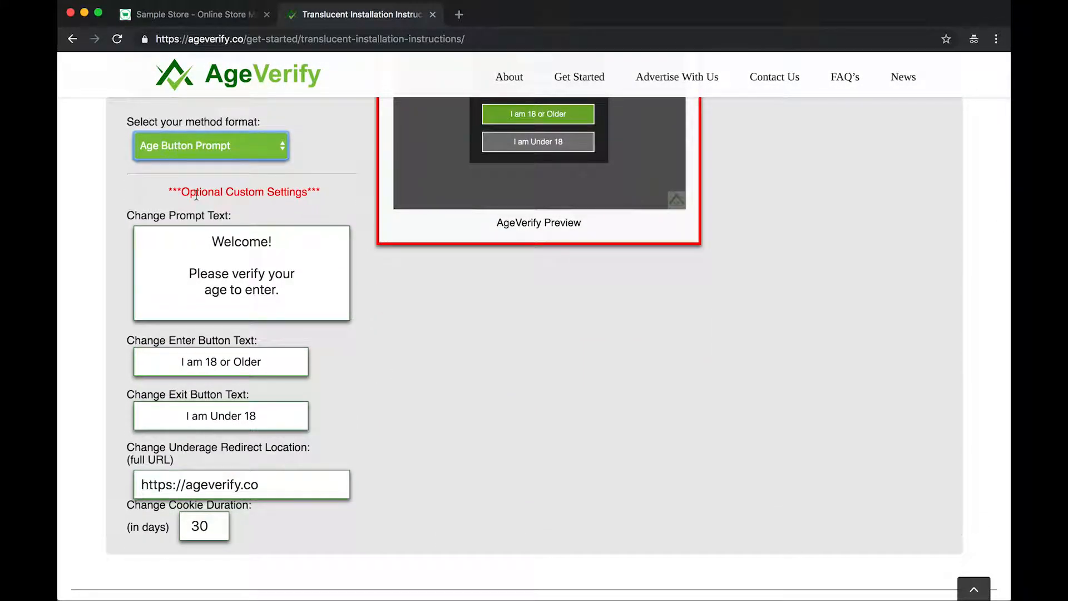
scroll(up, 3)
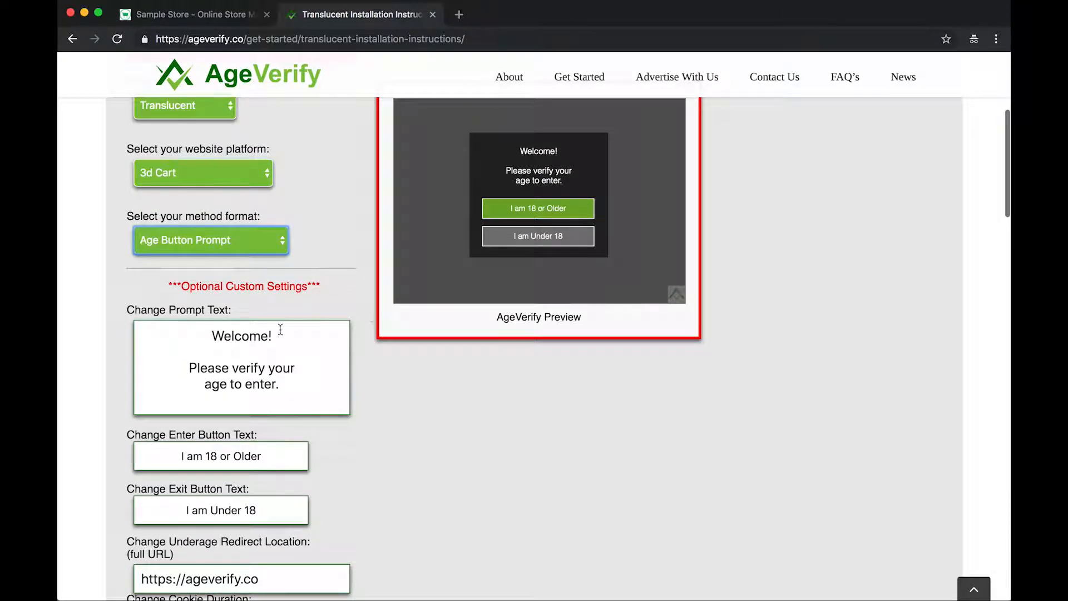
double_click(240, 336)
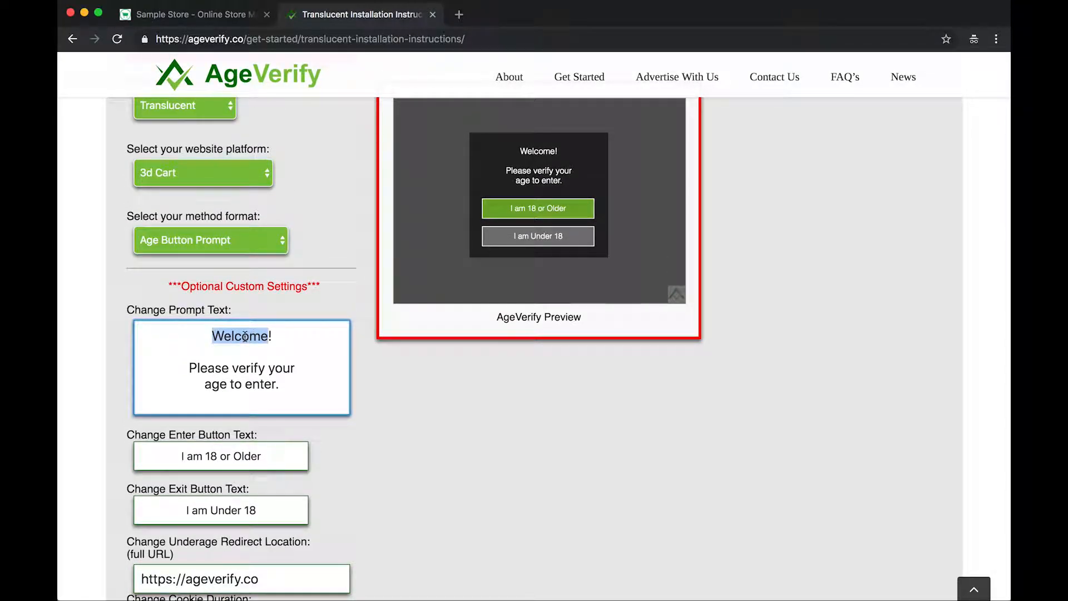
text(Enter!)
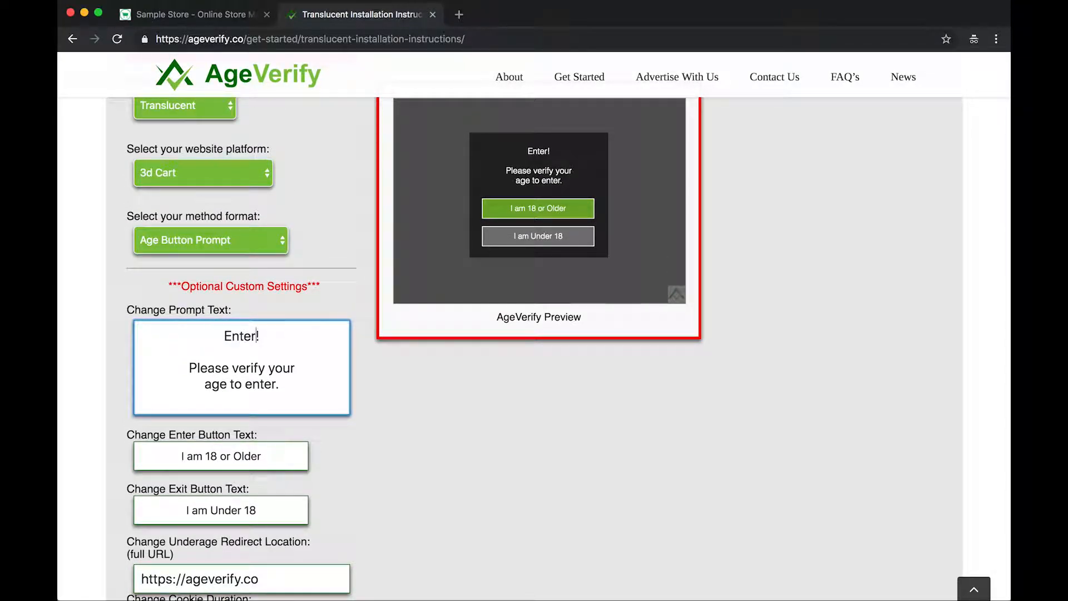
double_click(238, 336)
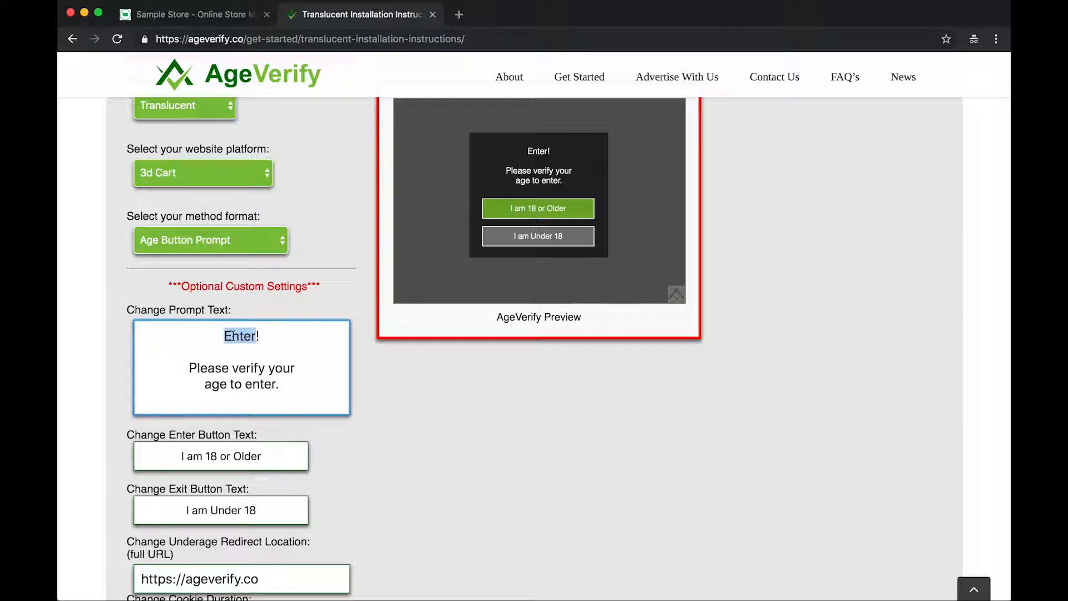
text(Welcome!)
click(221, 456)
text(Ent)
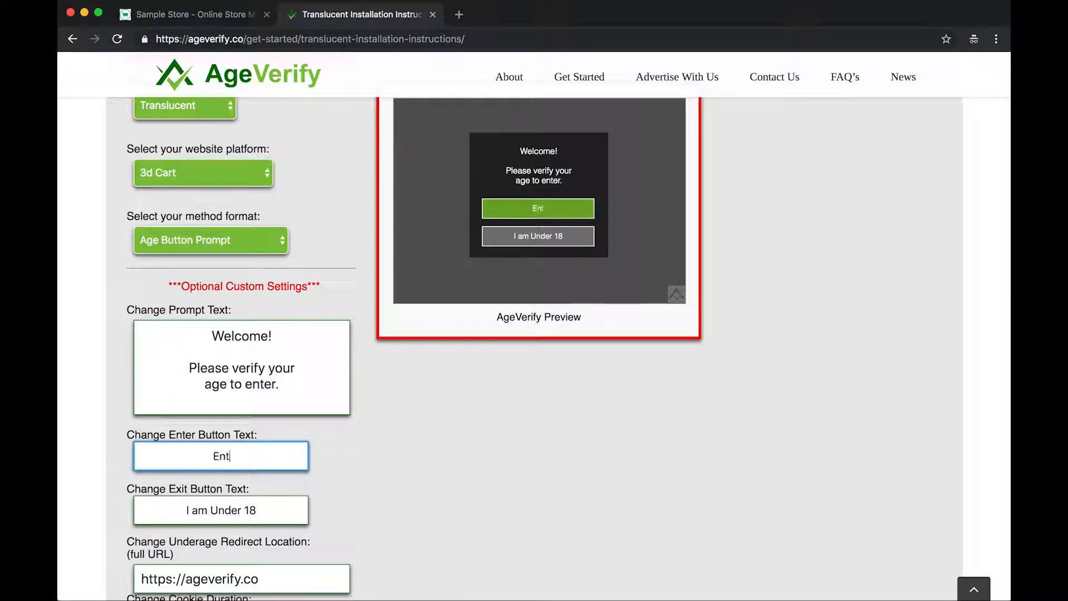
text(er)
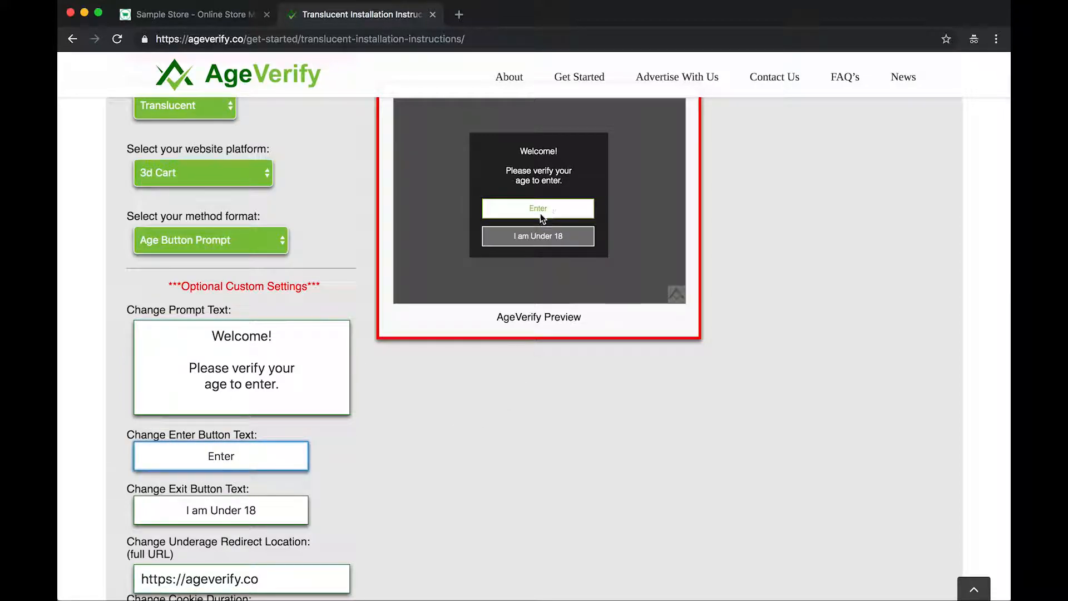
scroll(down, 3)
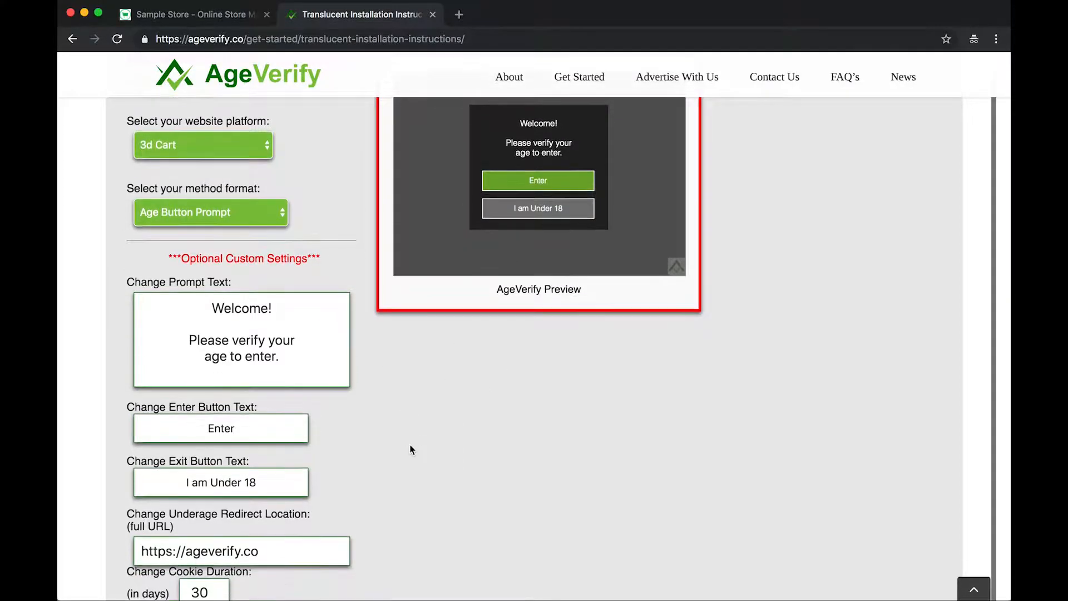
scroll(down, 3)
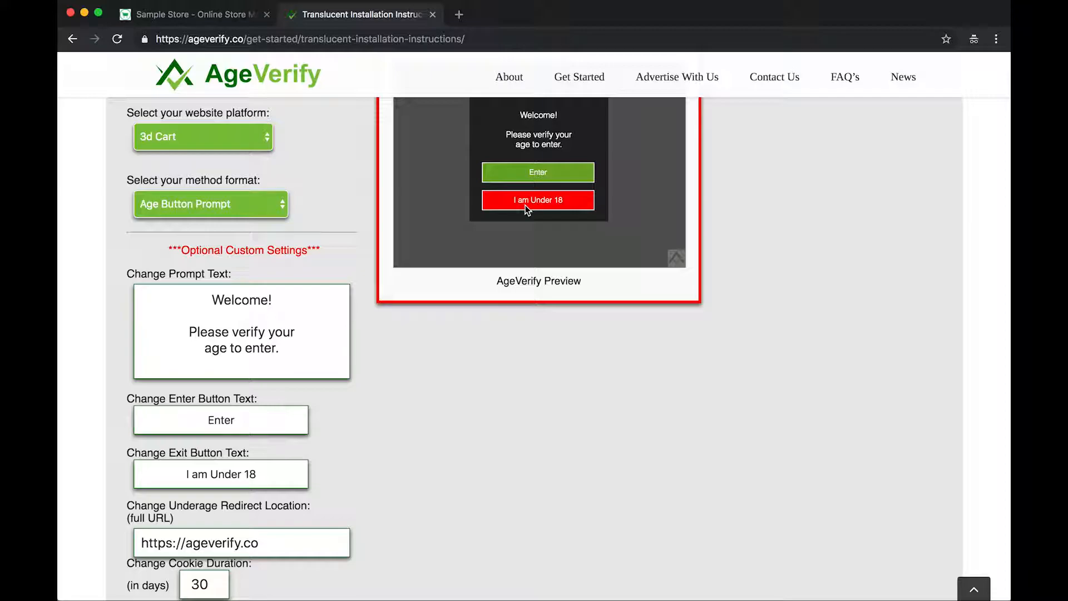
Scroll to Part 2 of 2 and highlight the generated 3dCart script.
scroll(down, 3)
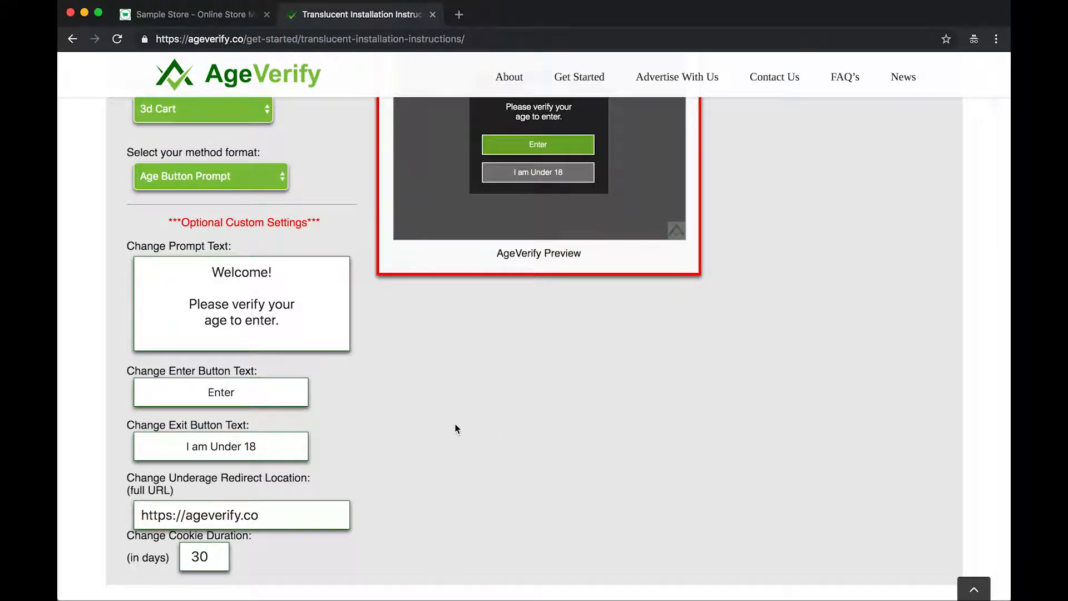
scroll(down, 3)
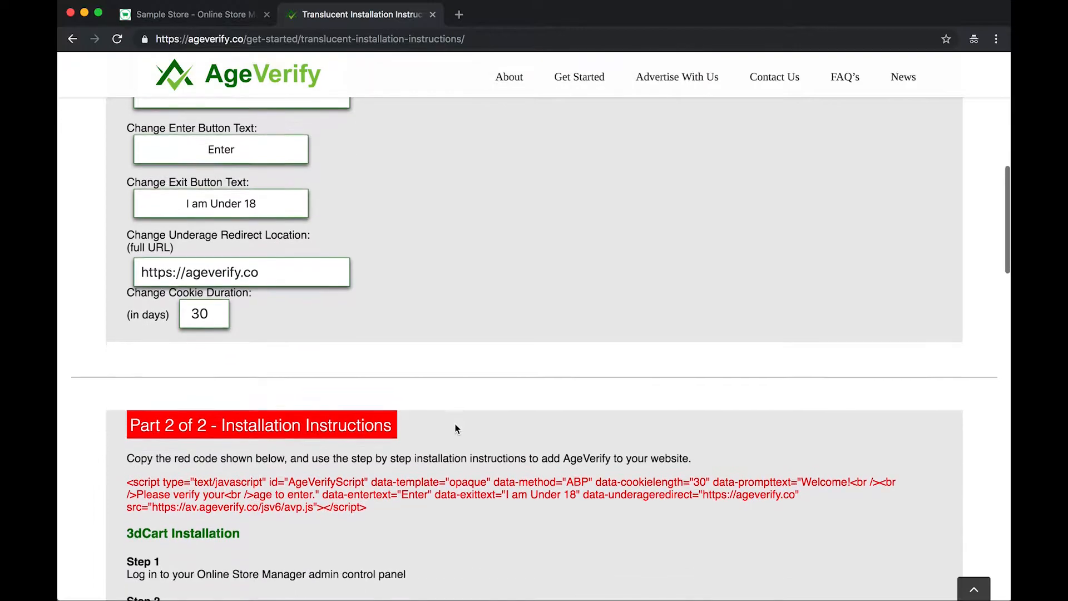
scroll(down, 3)
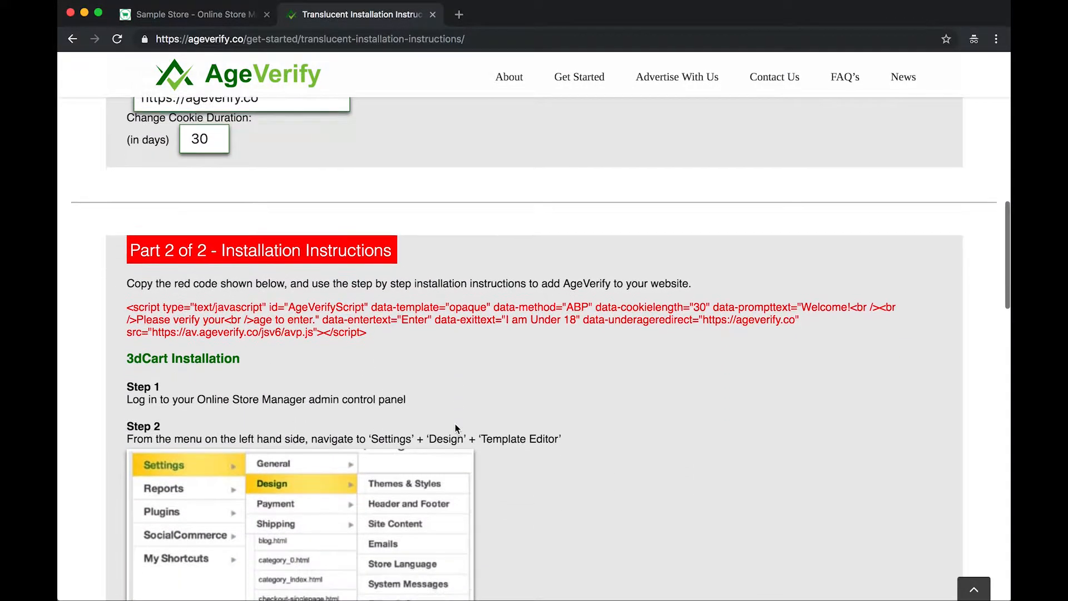
scroll(down, 3)
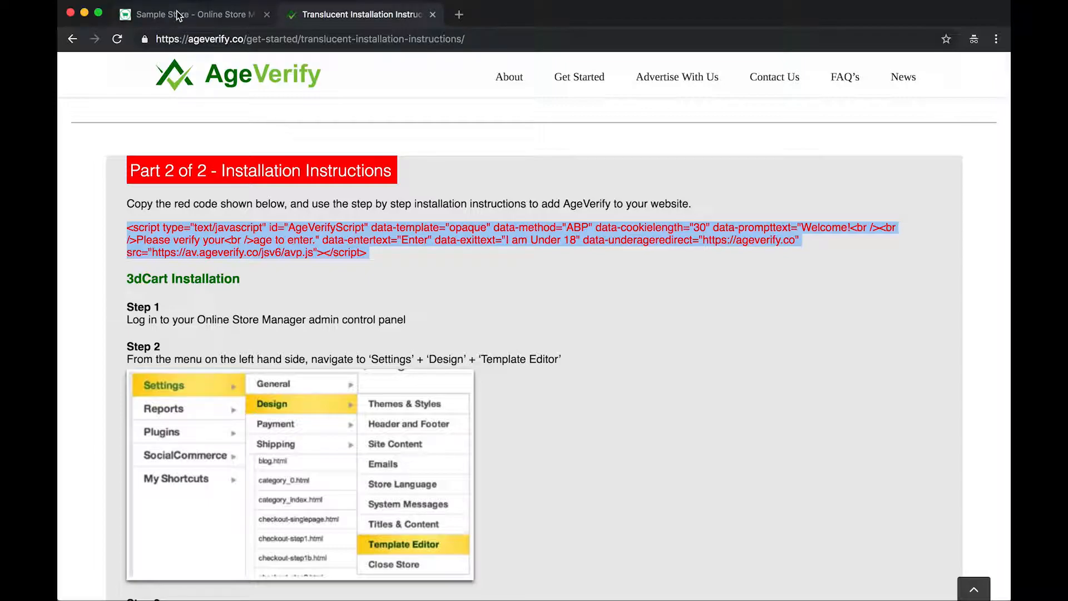
mouse_move(252, 15)
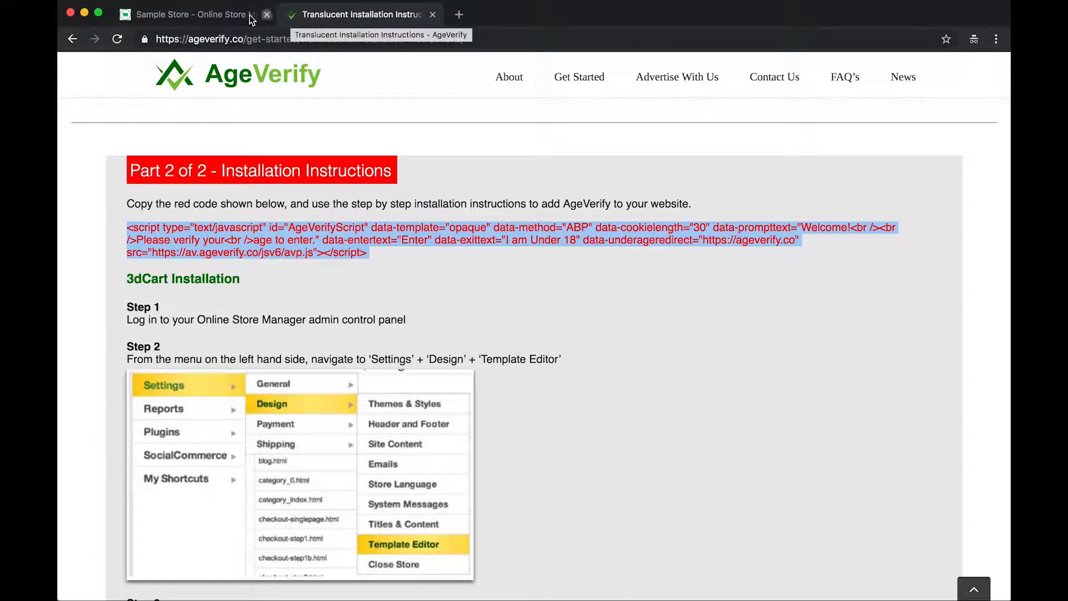
Paste the AgeVerify script into the 3dcart Global Header and save the page.
click(190, 15)
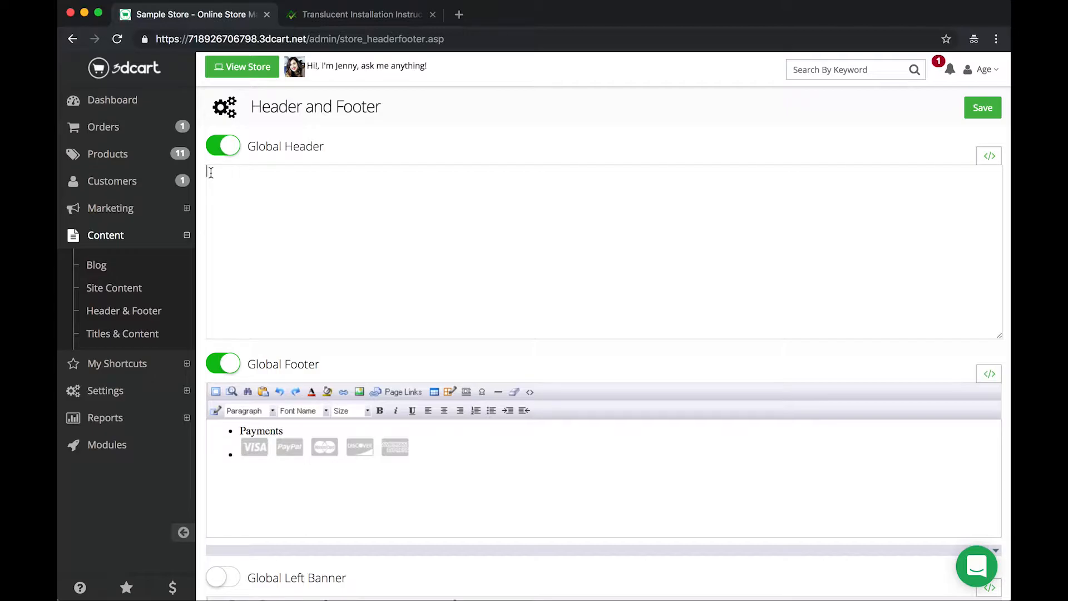
mouse_move(288, 205)
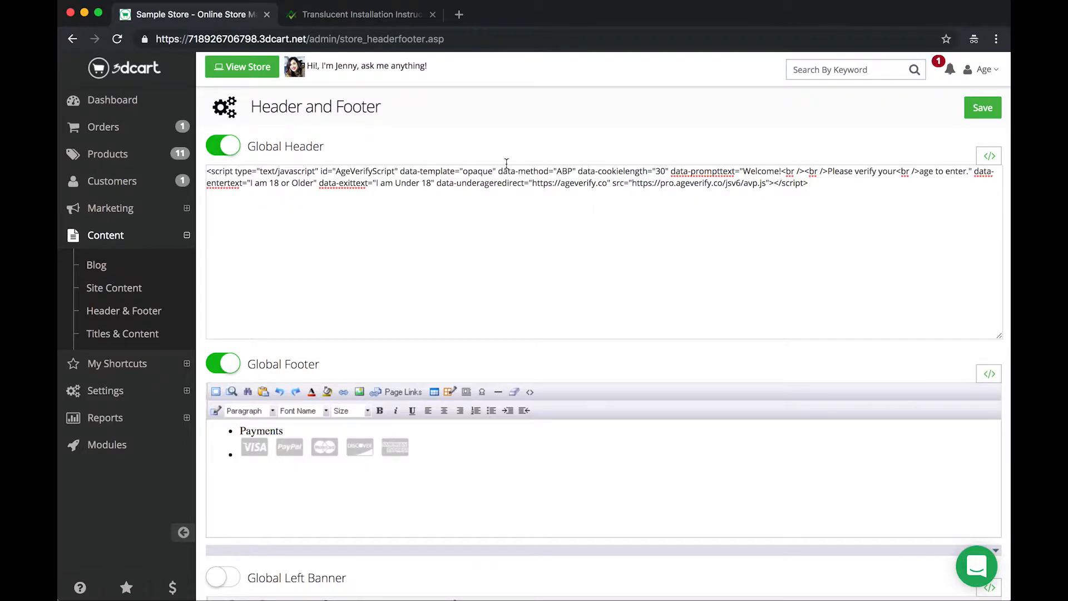
click(982, 107)
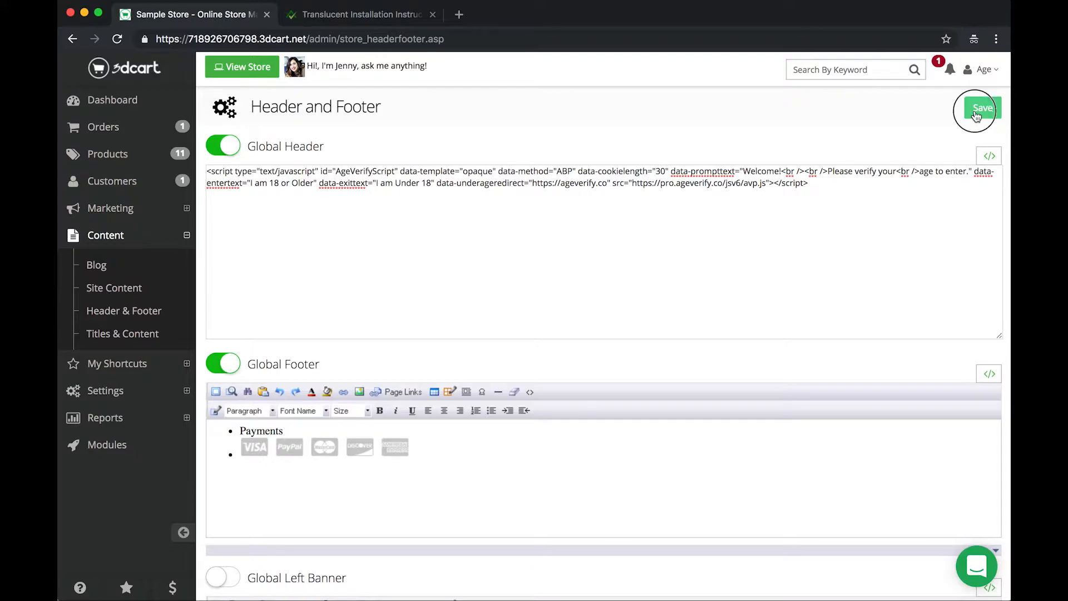
click(982, 108)
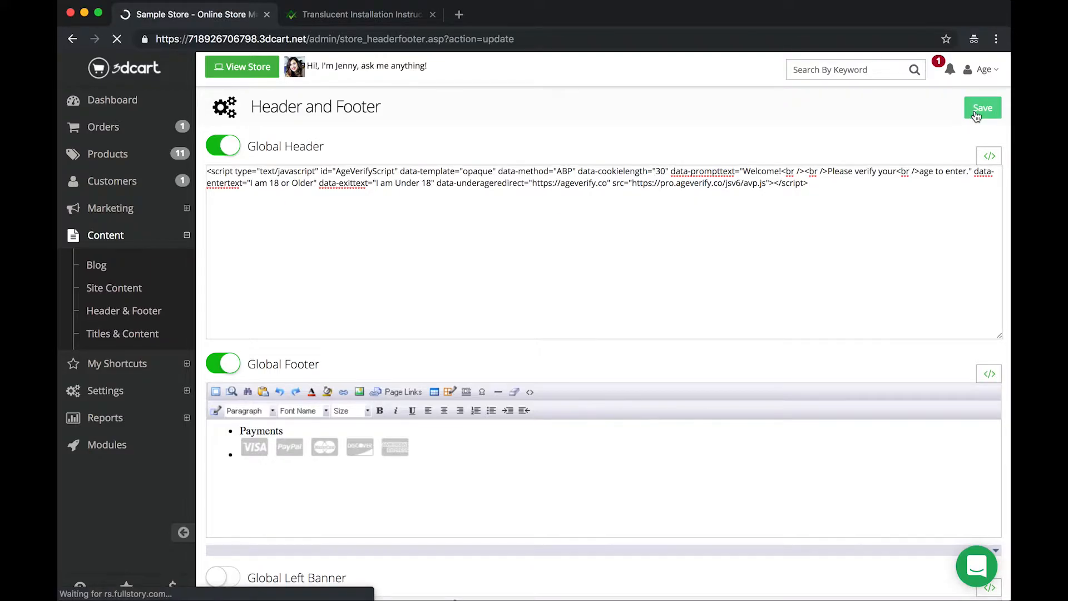
click(983, 107)
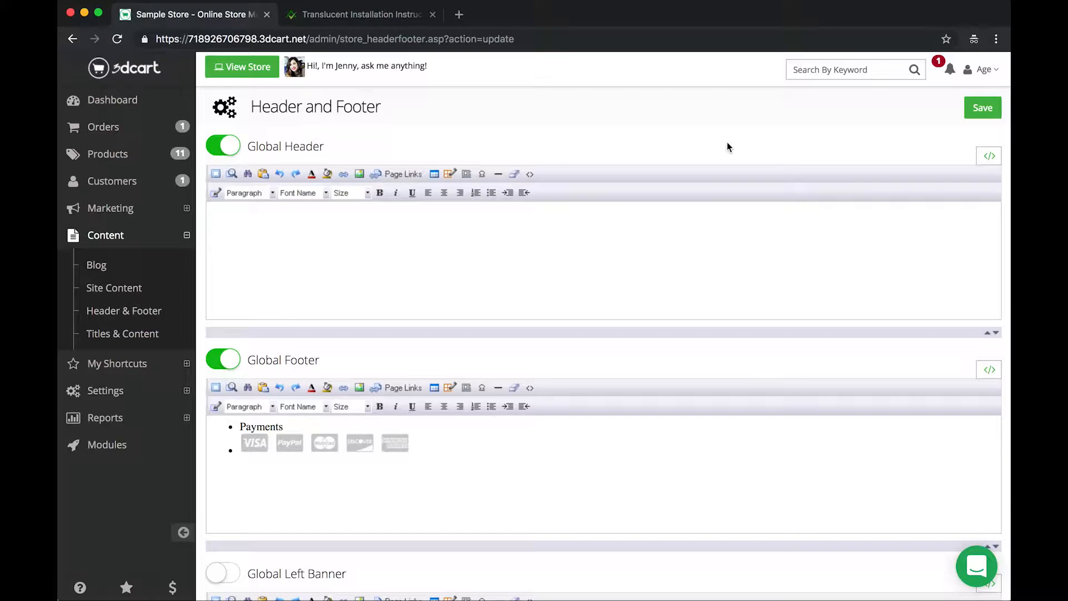
mouse_move(526, 134)
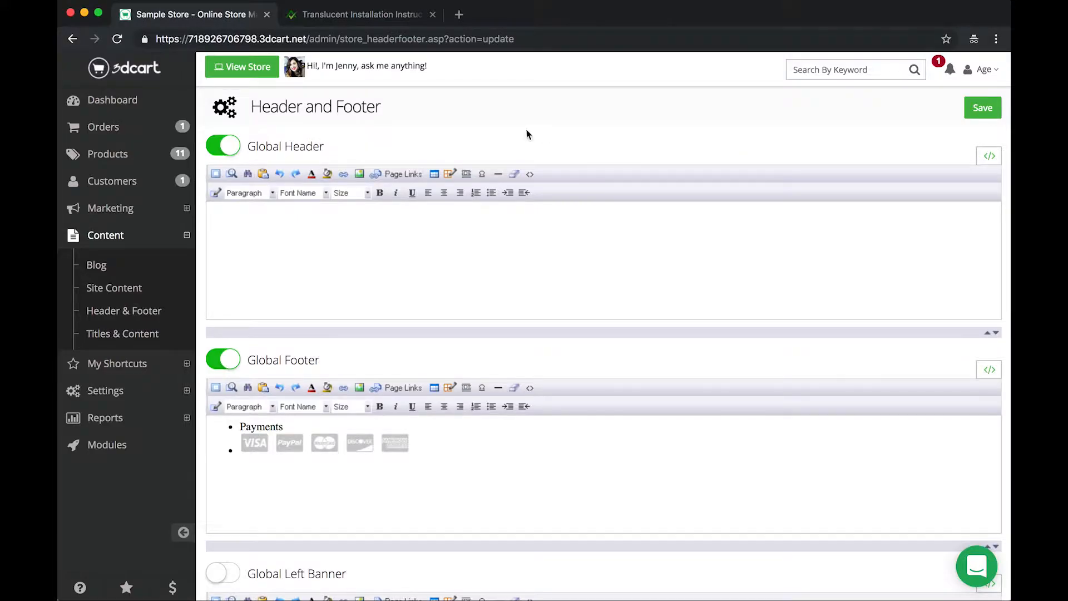
mouse_move(242, 66)
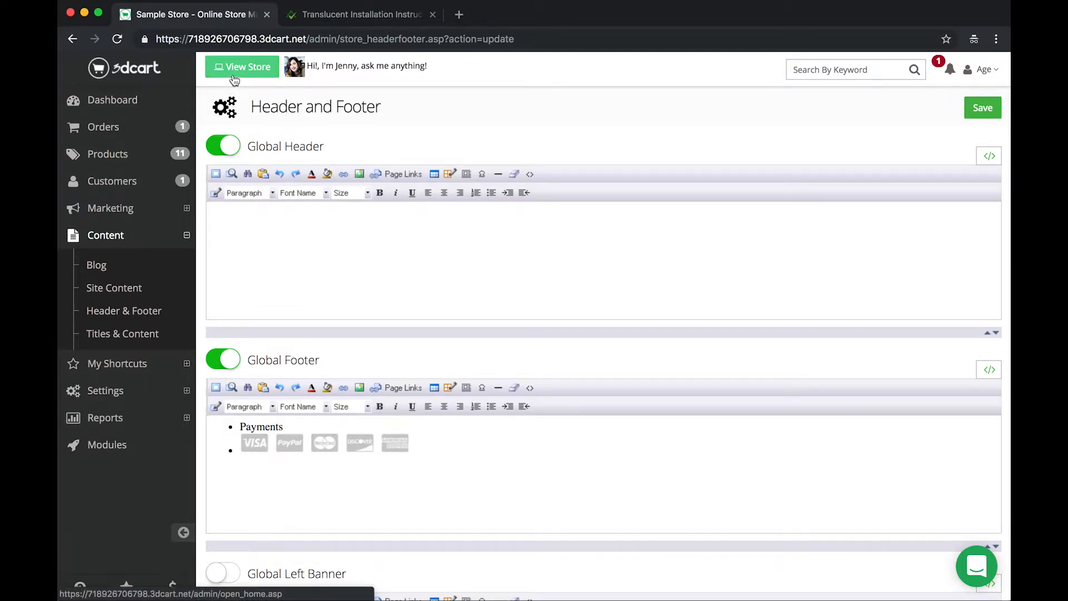
Open the live store and pass the AgeVerify overlay by confirming 'I am 18 or Older'.
click(242, 66)
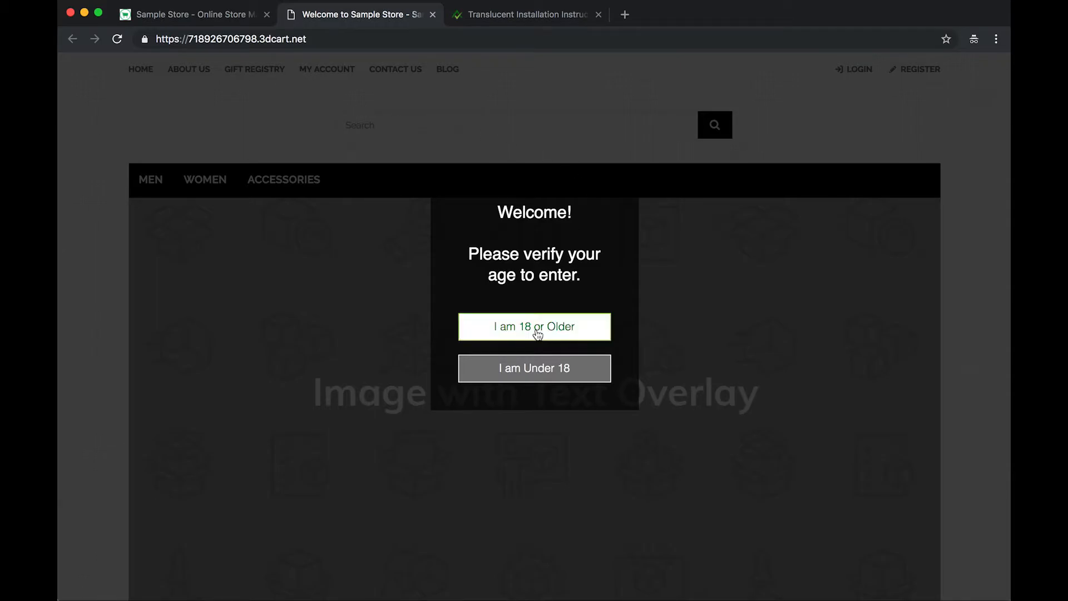
click(535, 327)
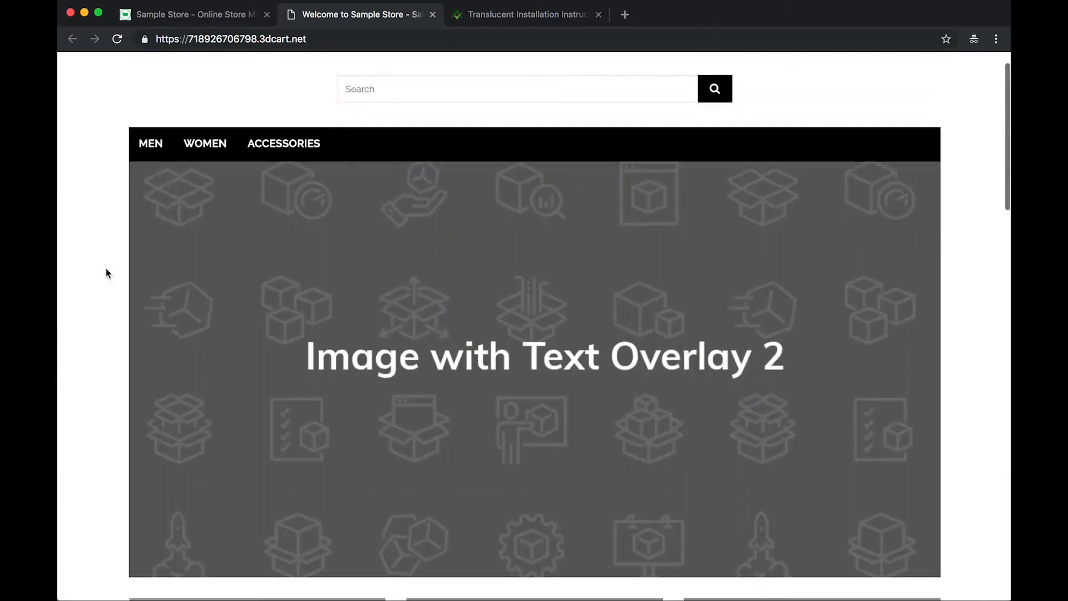
scroll(up, 3)
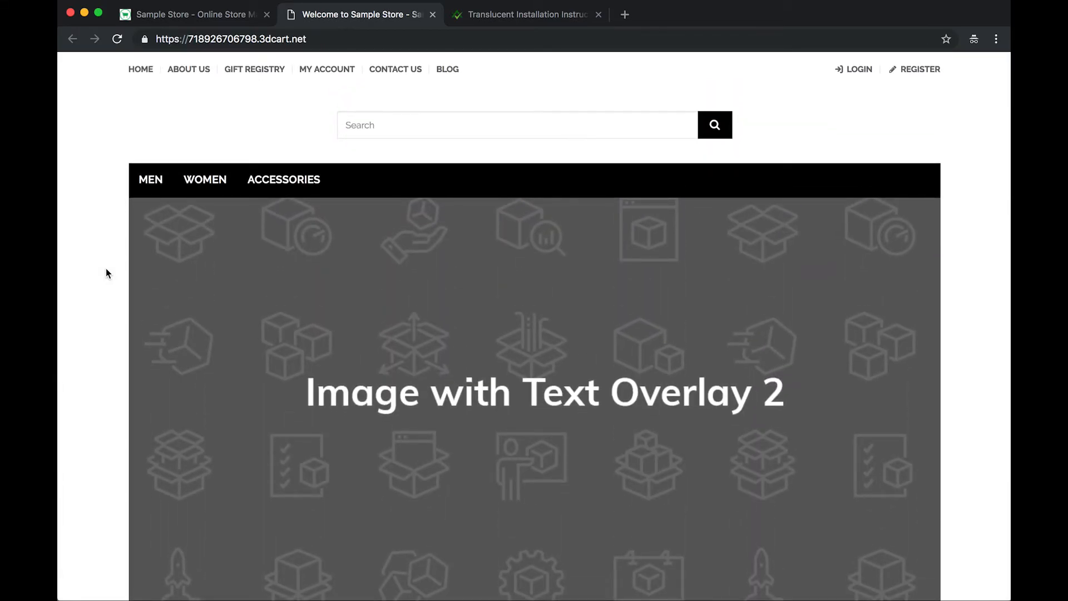